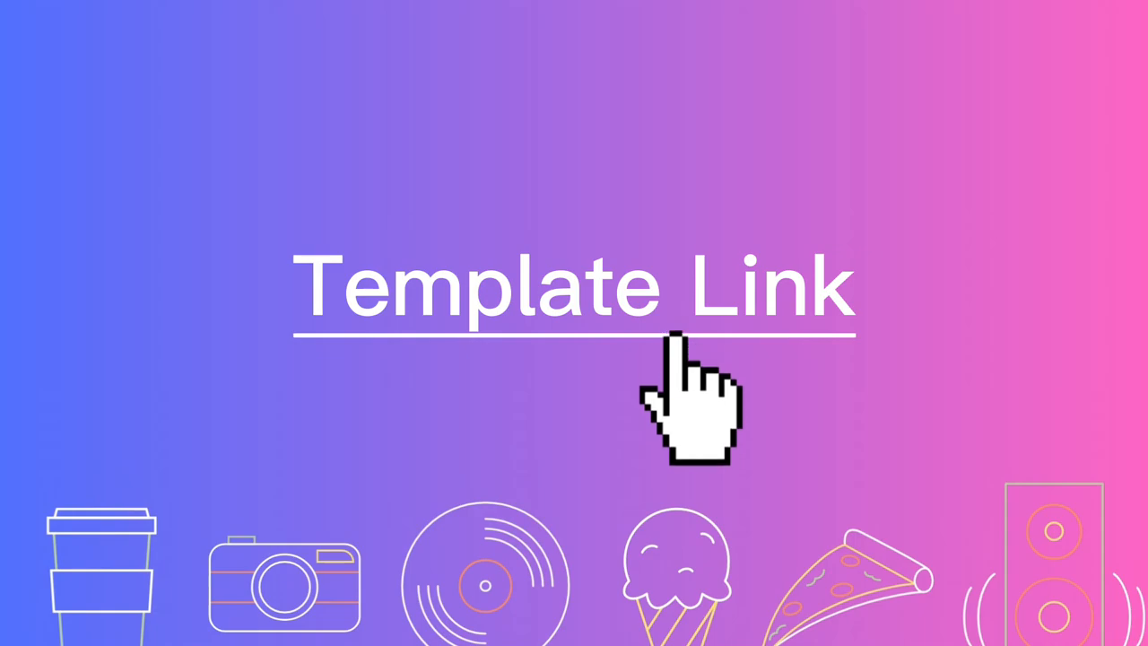
Step: Follow the shared collage template link, use the template and sign in to edit it
click(574, 287)
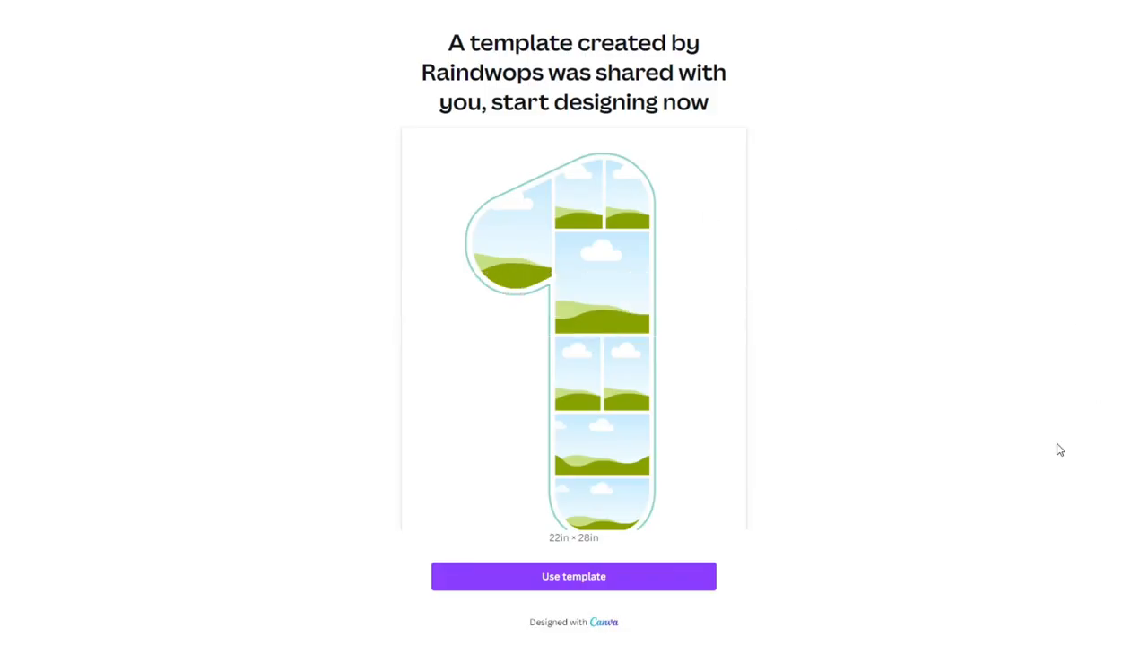
mouse_move(574, 576)
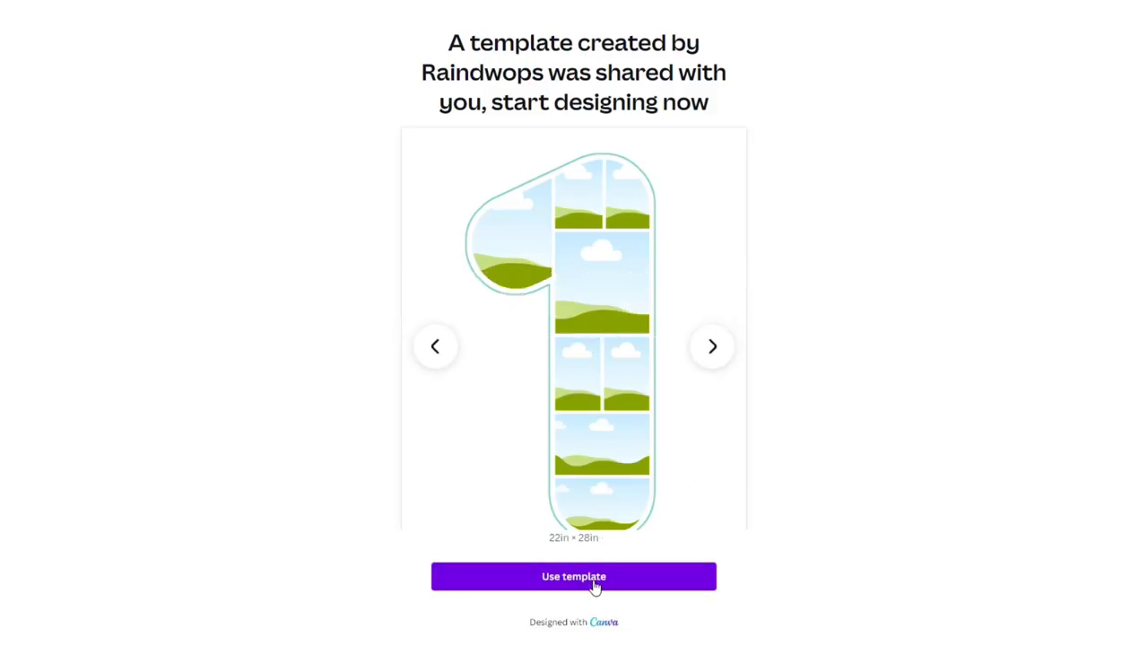
click(574, 576)
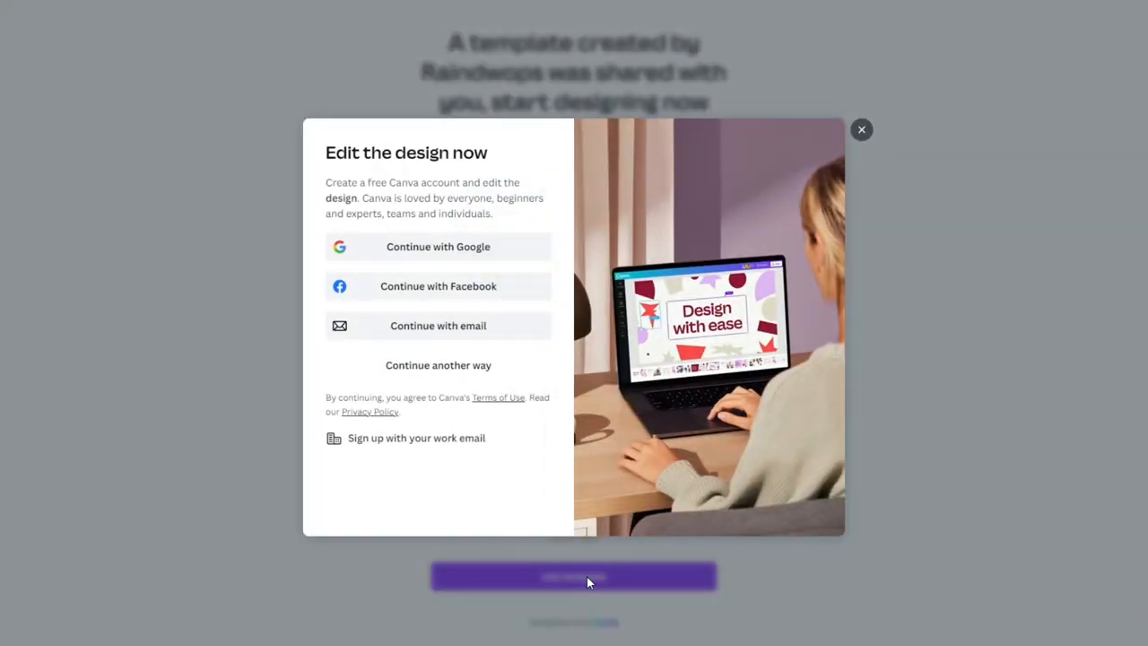
mouse_move(452, 251)
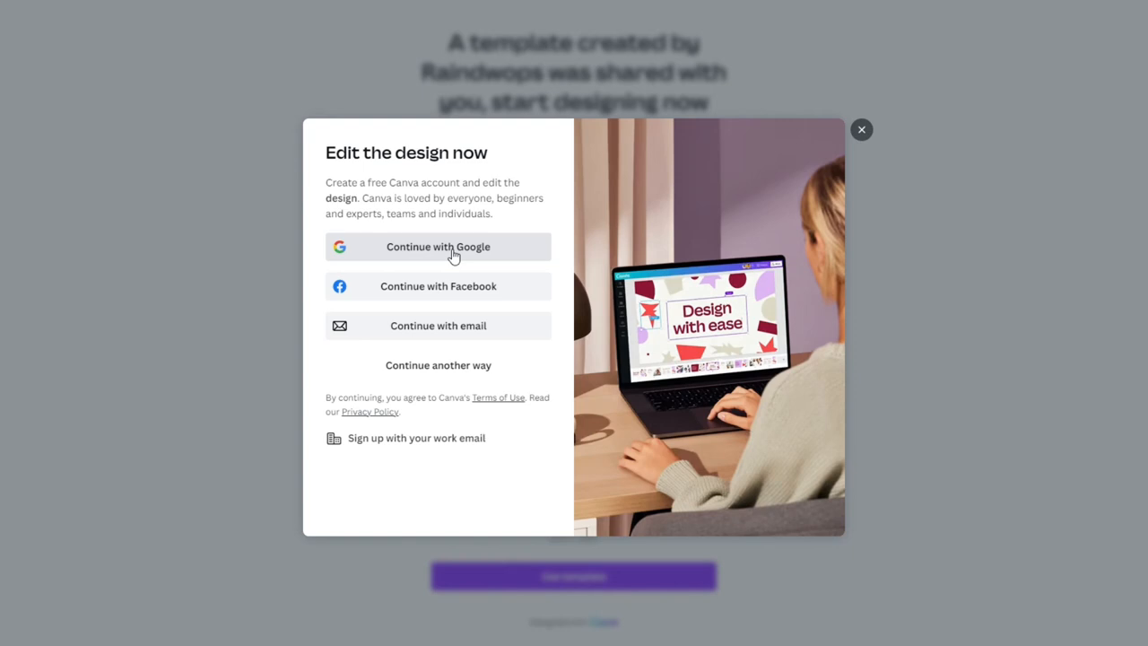
mouse_move(437, 287)
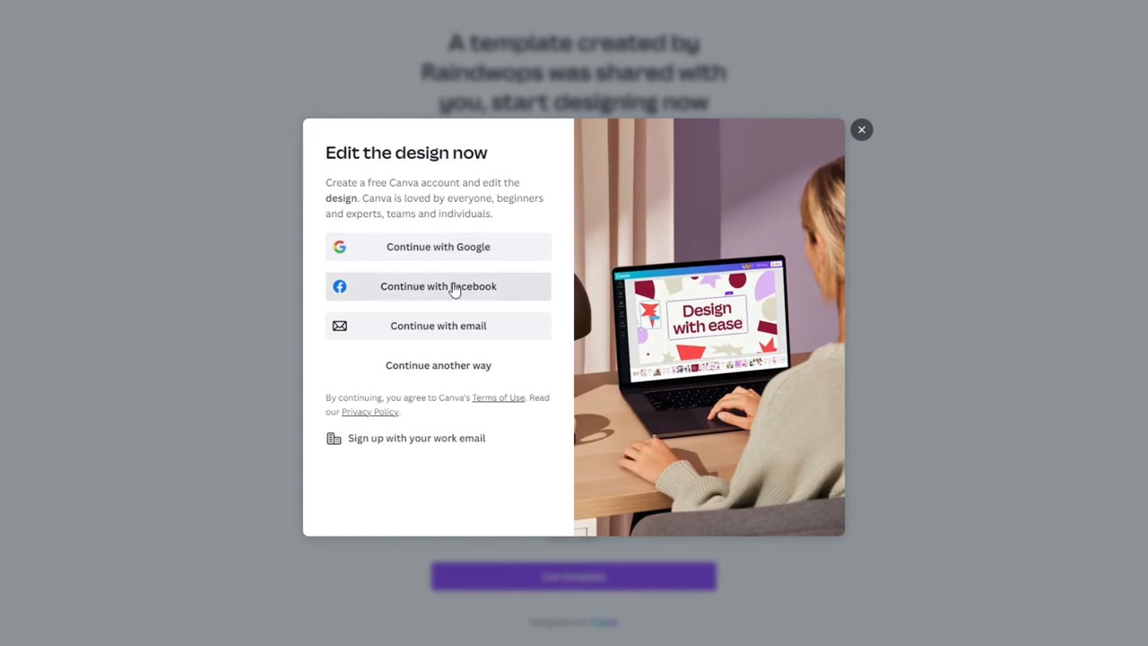
click(438, 287)
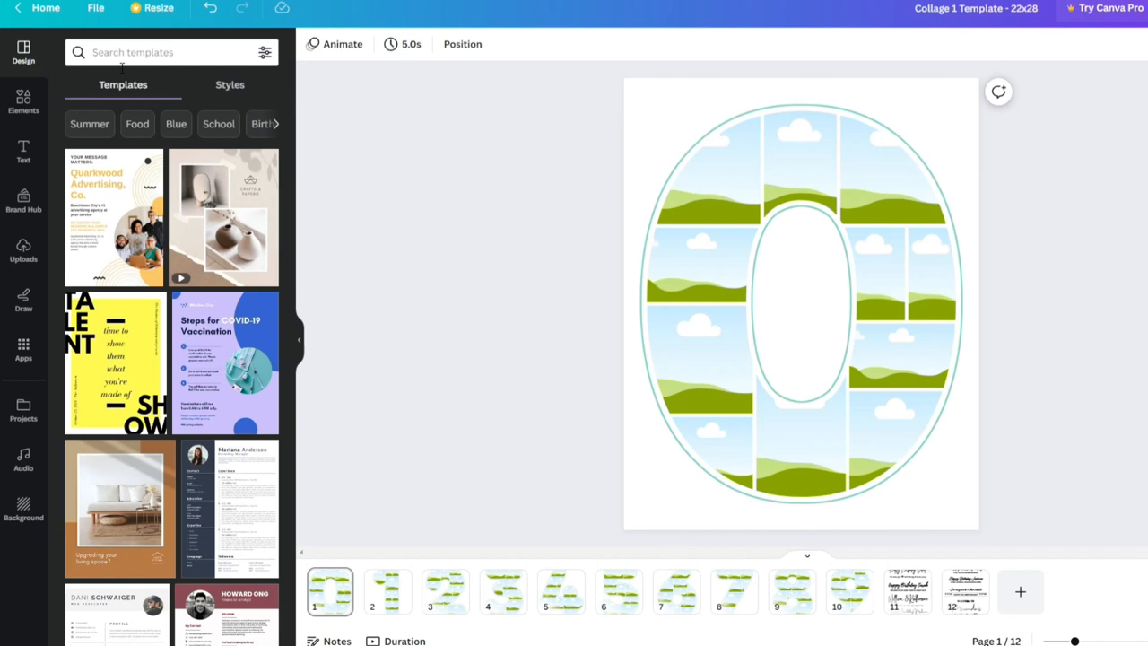
Step: Create a new custom-size design of 8 × 10 inches via File > Create new design
click(97, 8)
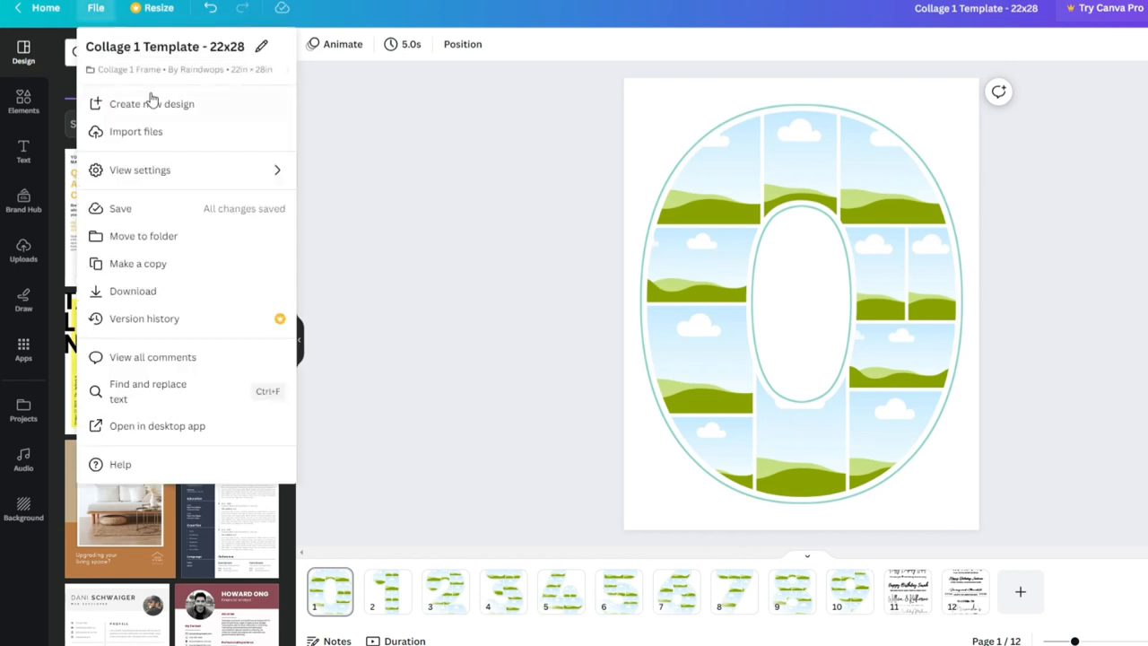
click(151, 102)
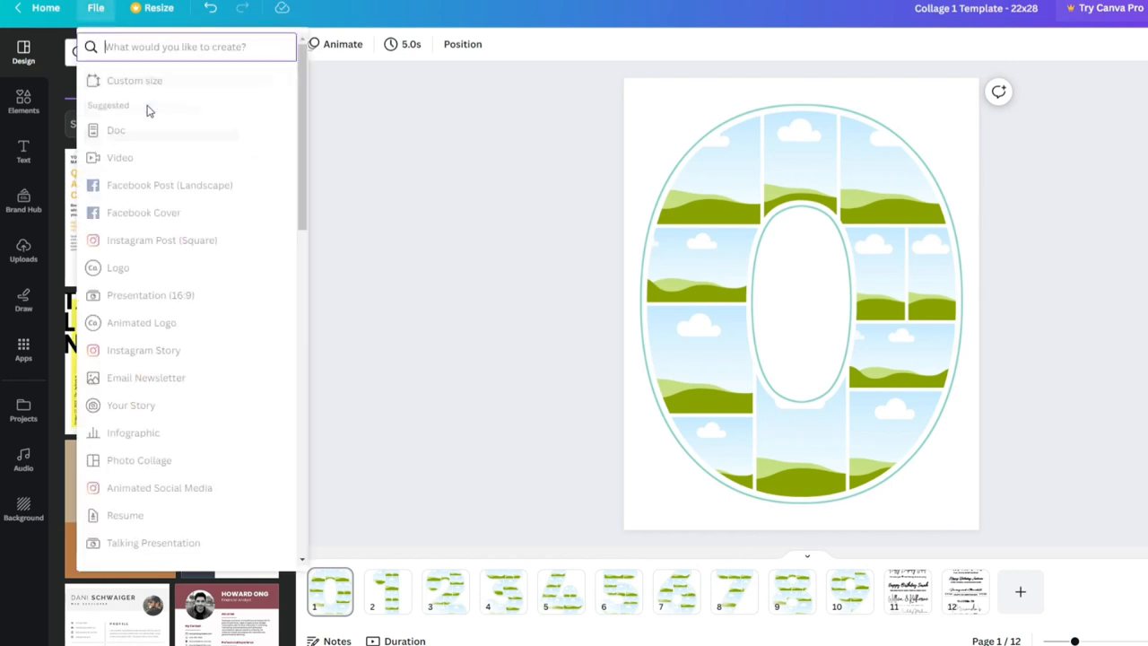
click(134, 79)
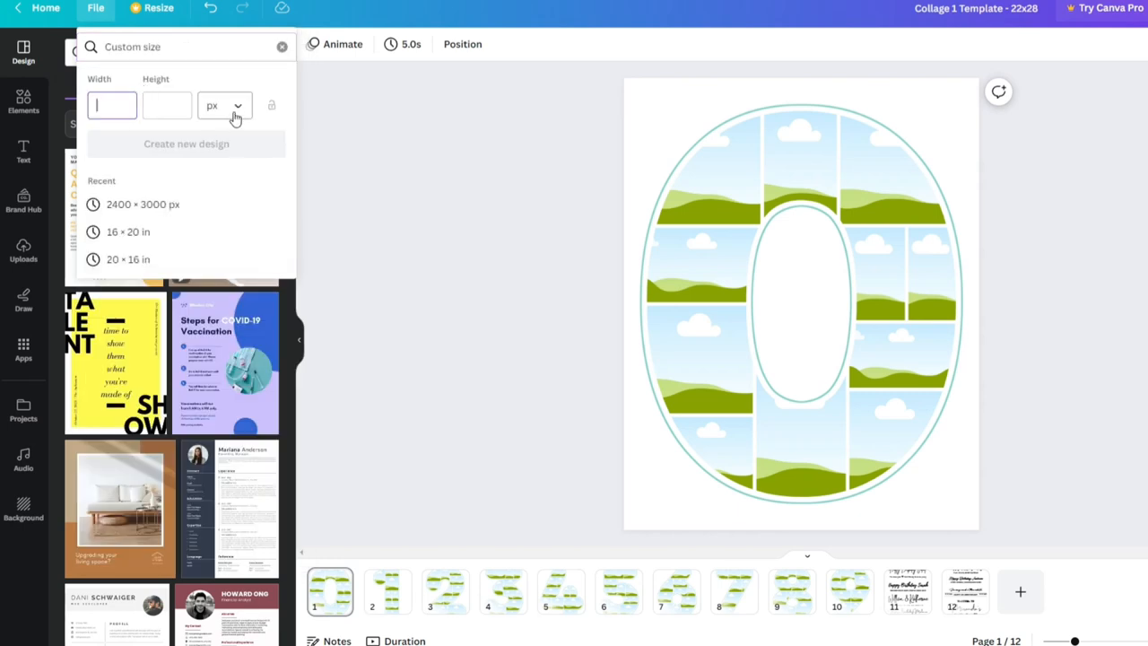
click(225, 104)
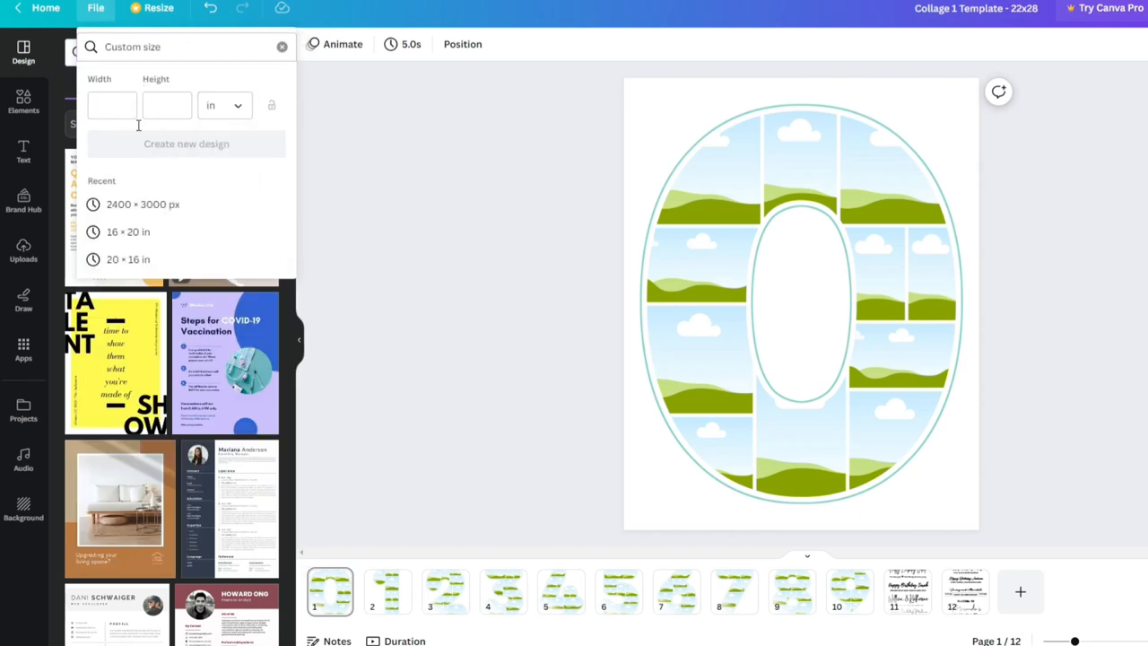
text(8)
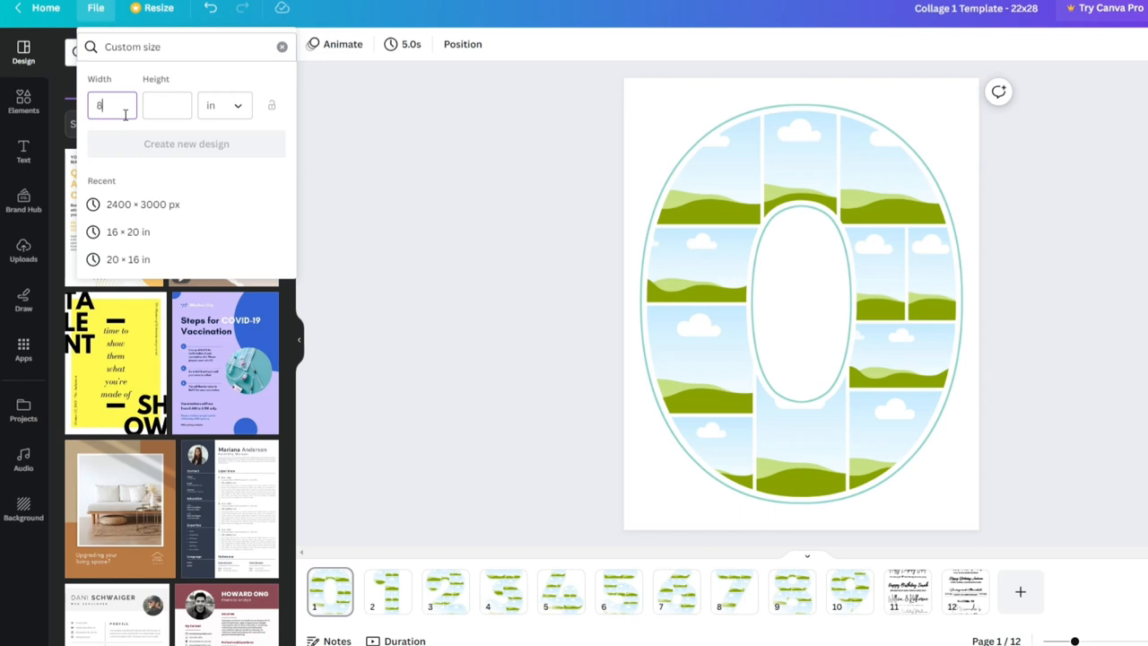
text(10)
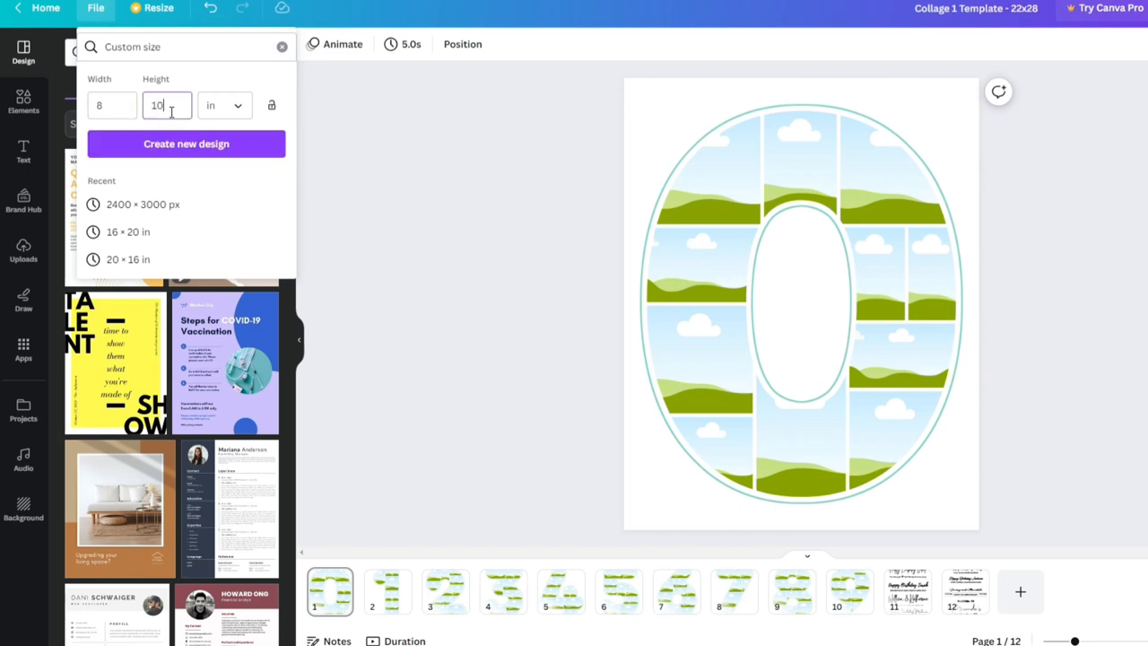
click(186, 143)
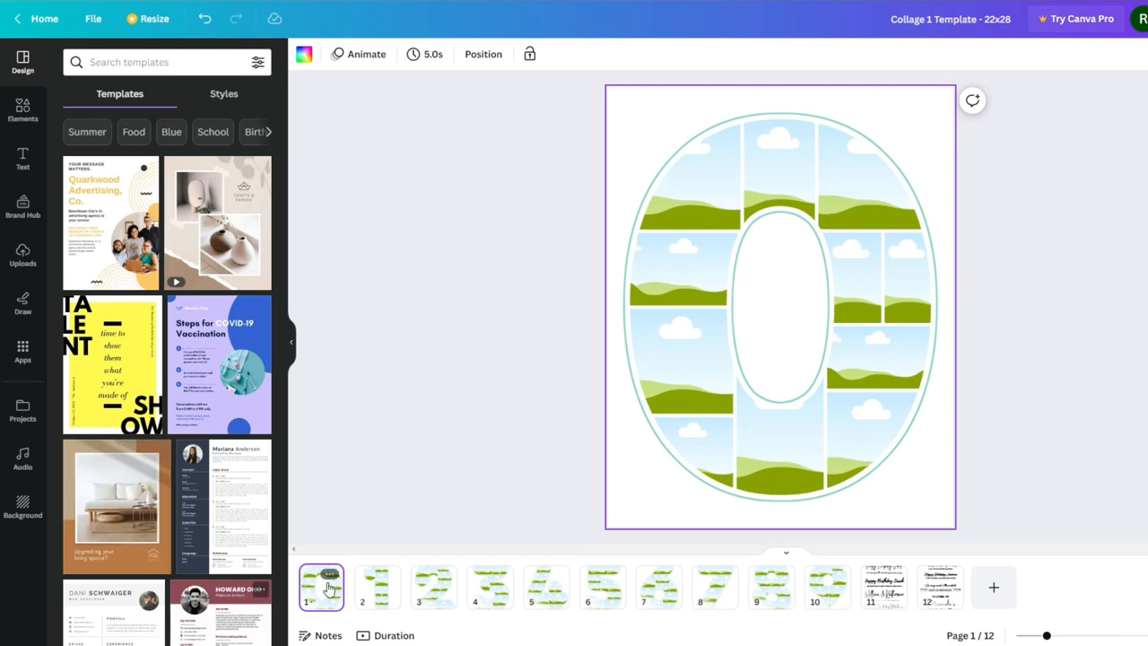
Step: Paste the number-2 collage from page 3 into the 8 × 10 page, group it and scale it to fill the page
click(434, 588)
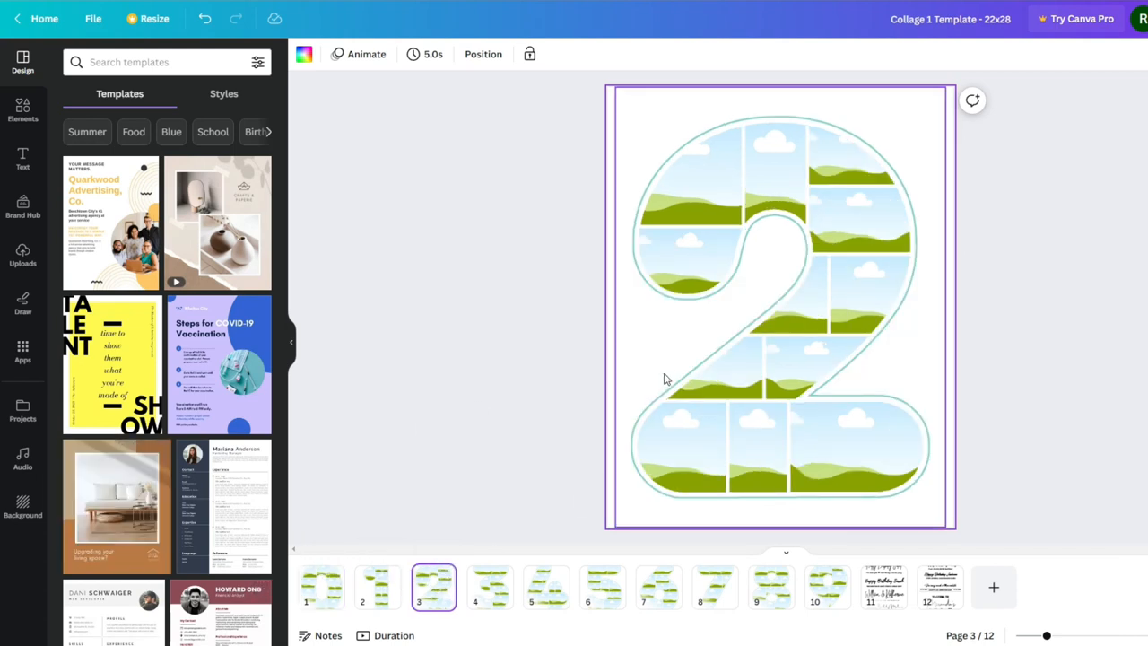
click(775, 304)
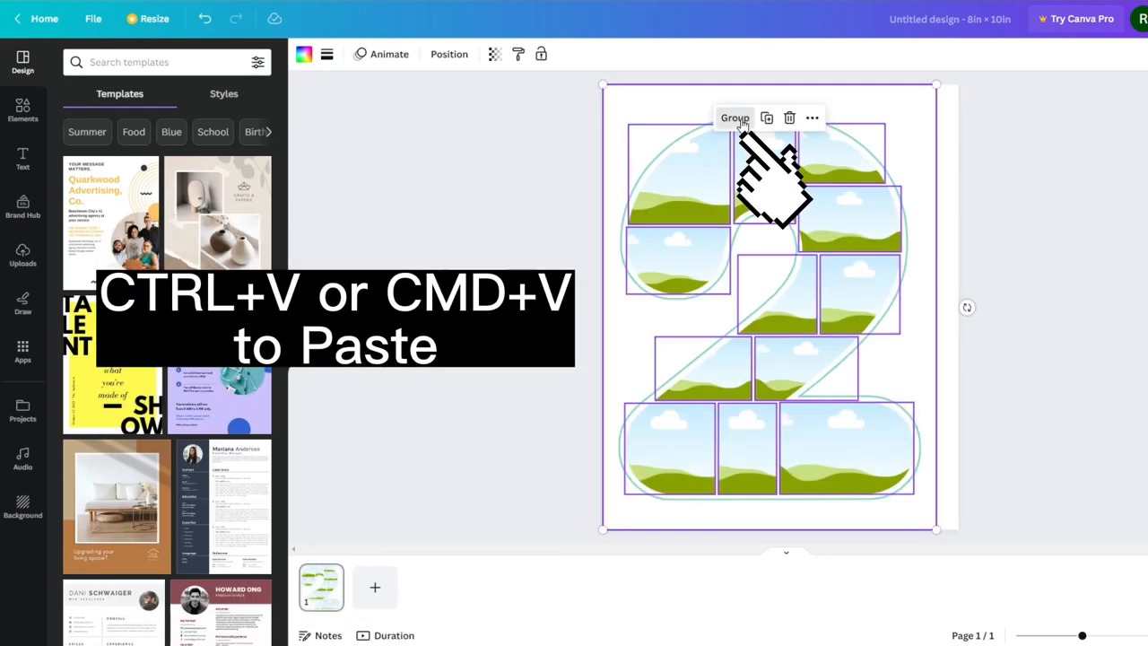
click(735, 119)
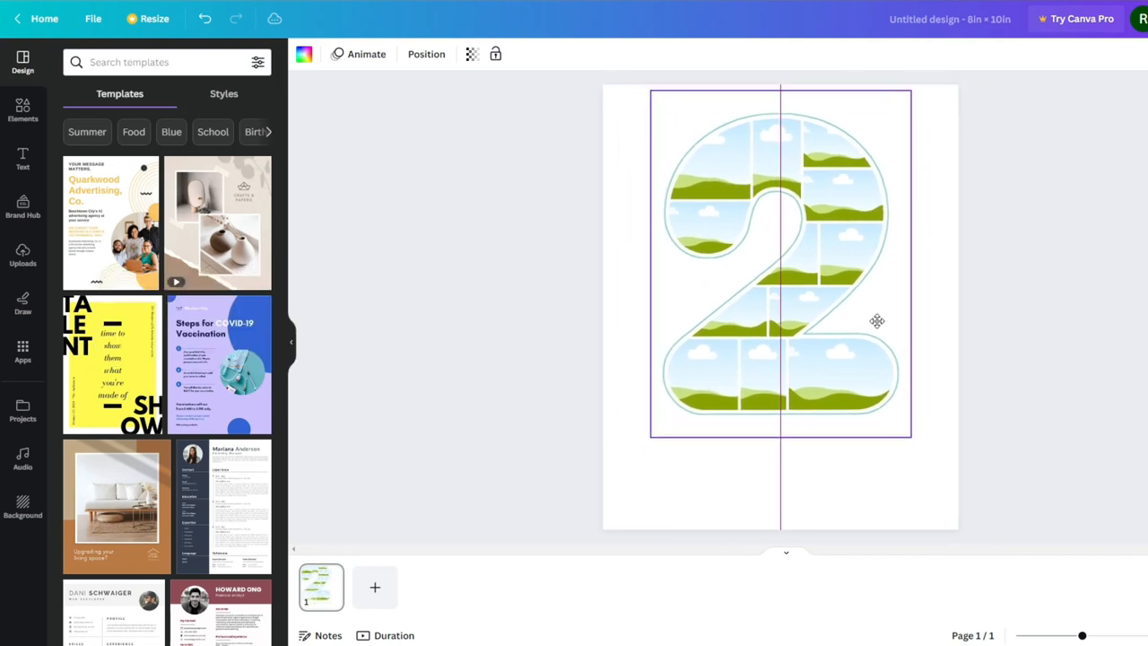
click(781, 260)
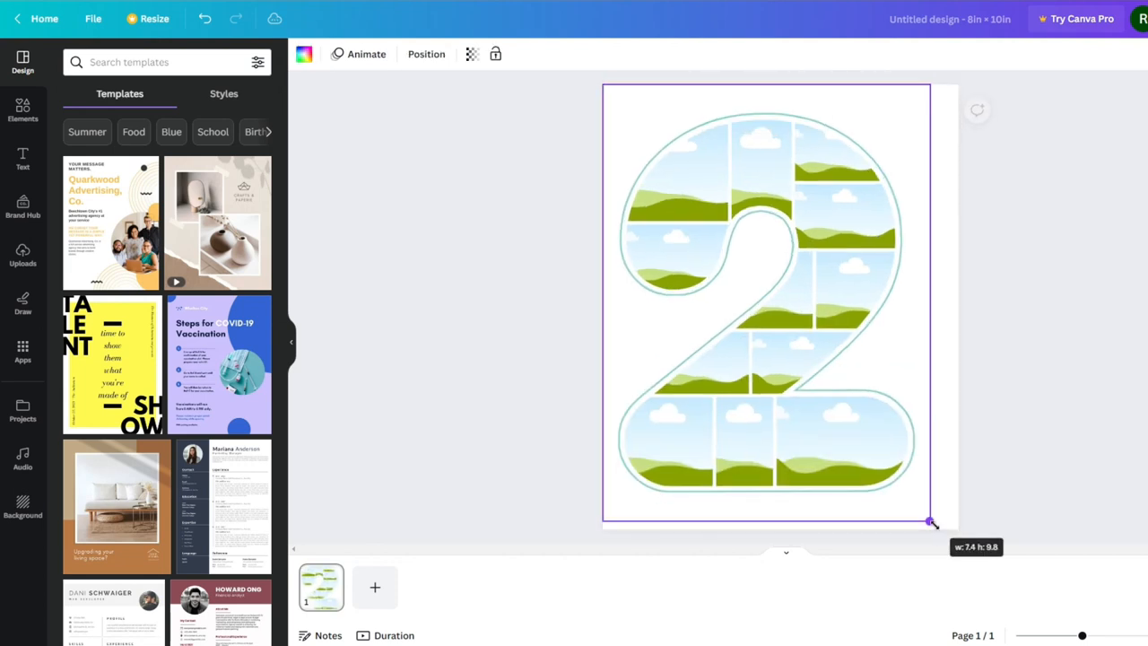
drag(931, 521, 861, 430)
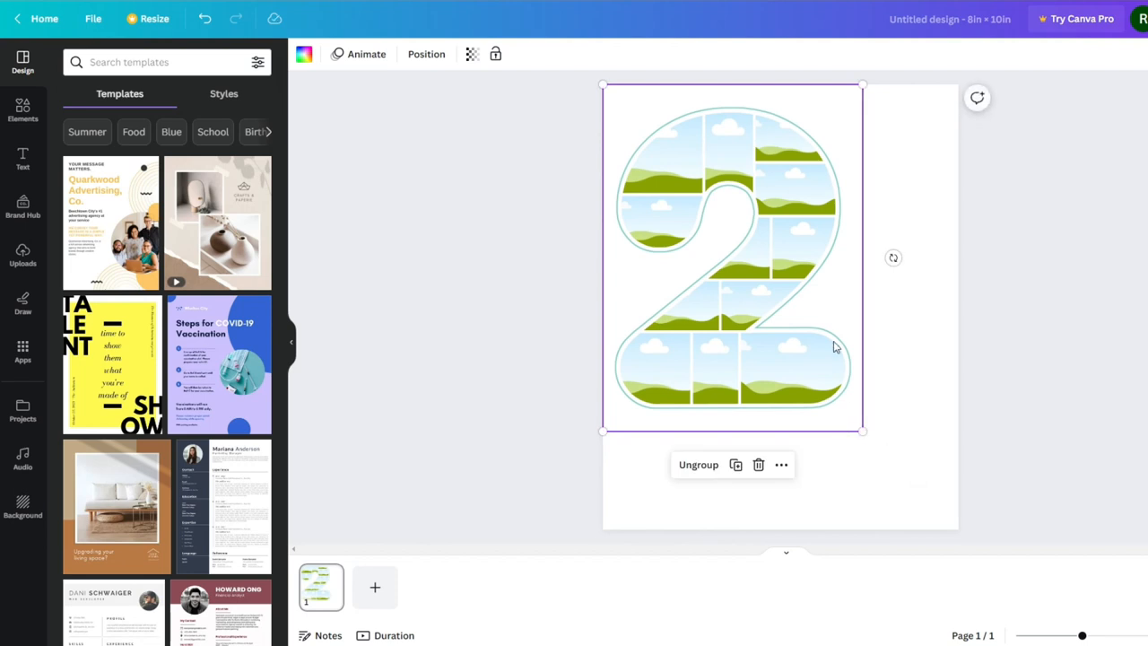
drag(732, 259, 780, 260)
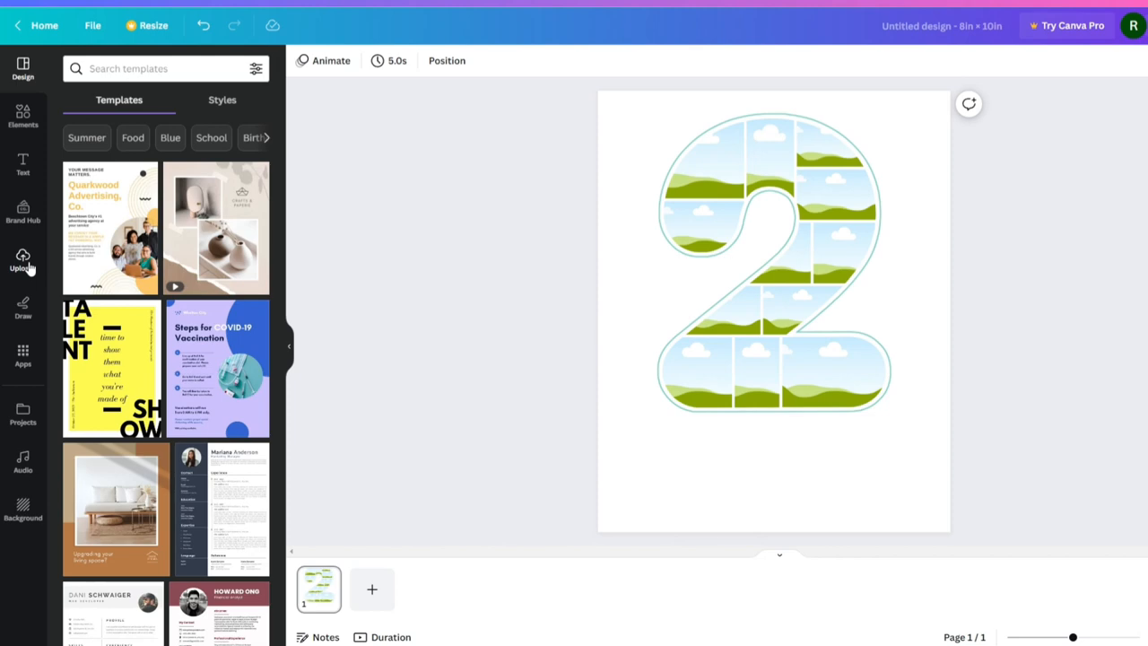
Step: Show the Uploads panel and drag baby photos onto the top frames of the 2
click(21, 260)
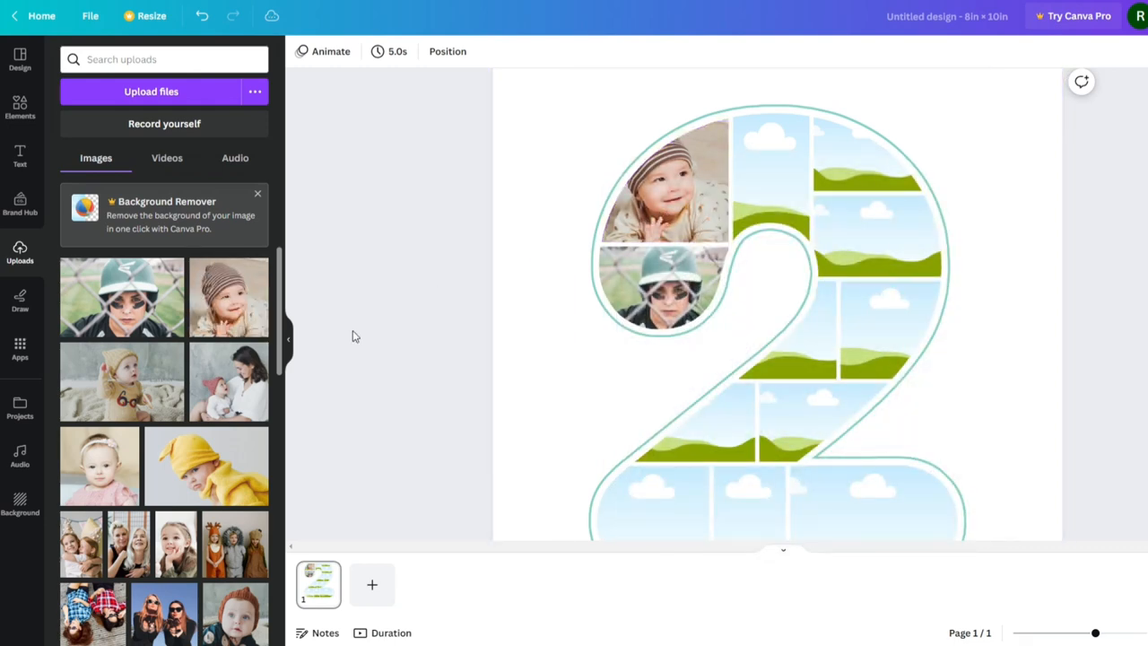
mouse_move(230, 406)
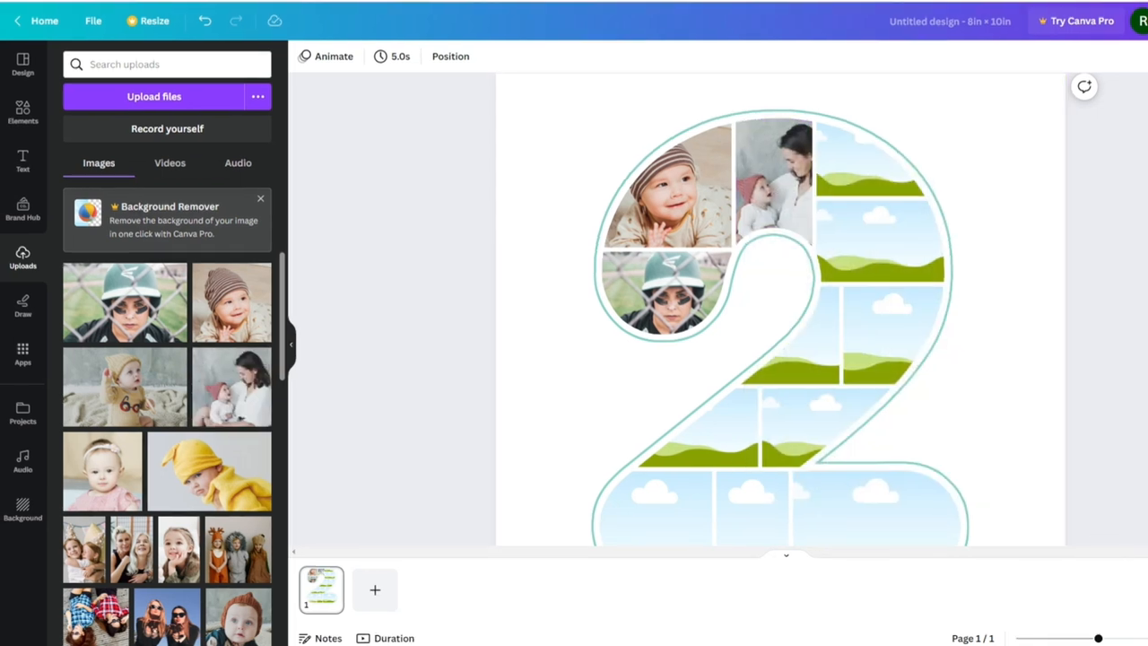
Step: Recentre and enlarge the mother-and-child photo in its frame so the faces fill it
click(773, 180)
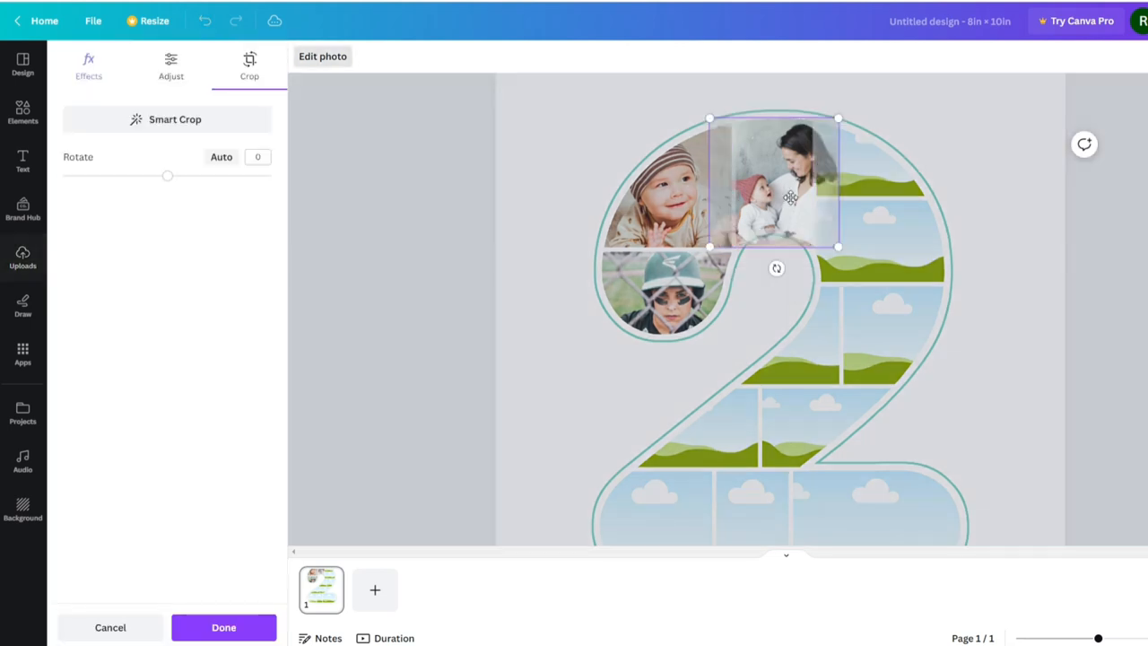
mouse_move(756, 156)
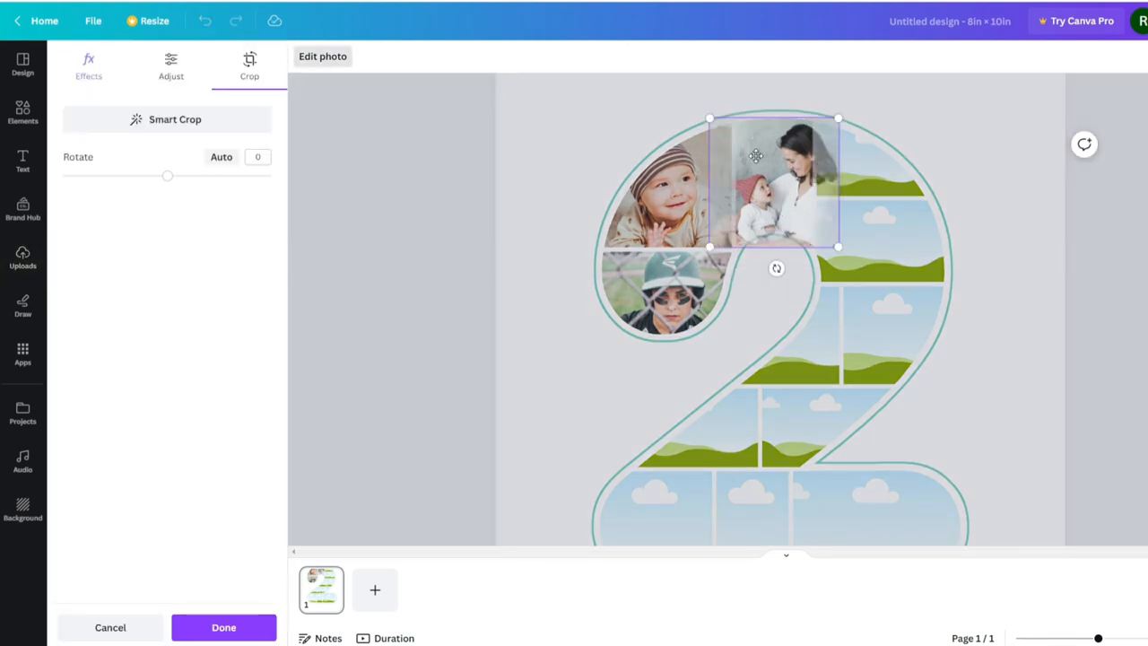
drag(710, 118, 684, 93)
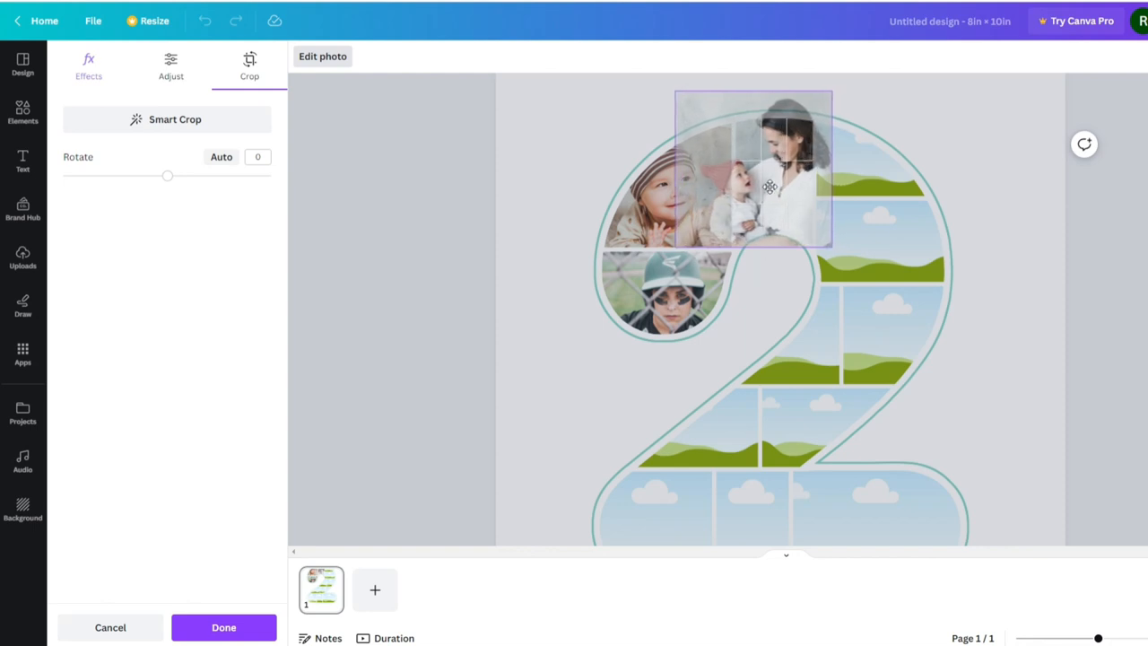
drag(768, 187, 764, 204)
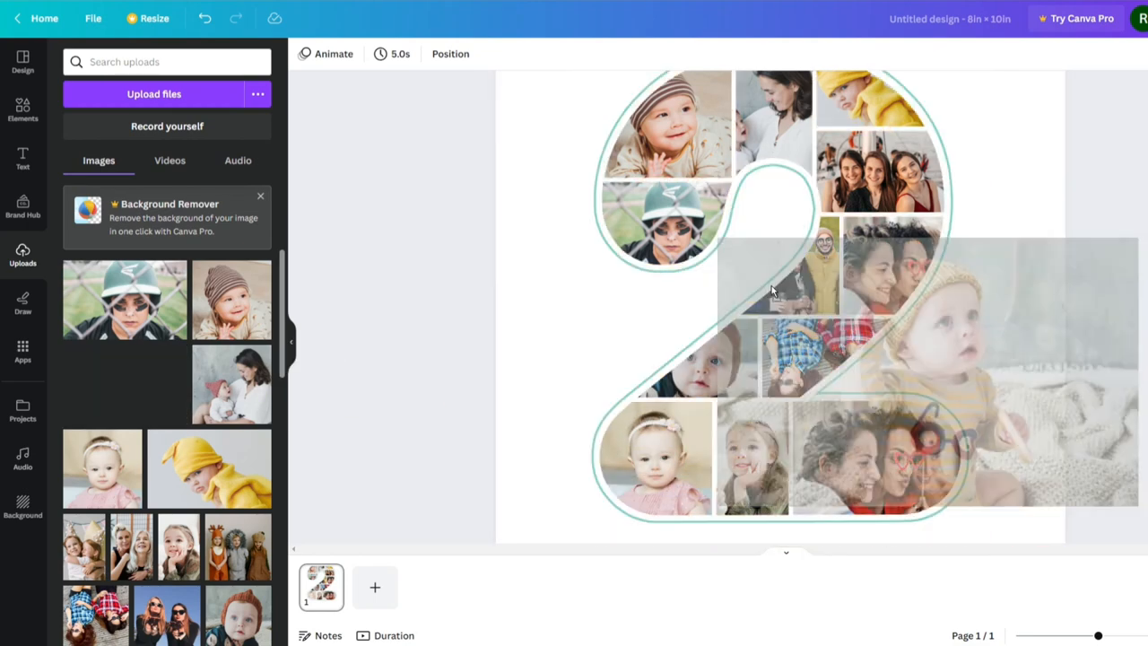
Step: Select the empty middle frame inside the collage group so it can take a photo
click(789, 266)
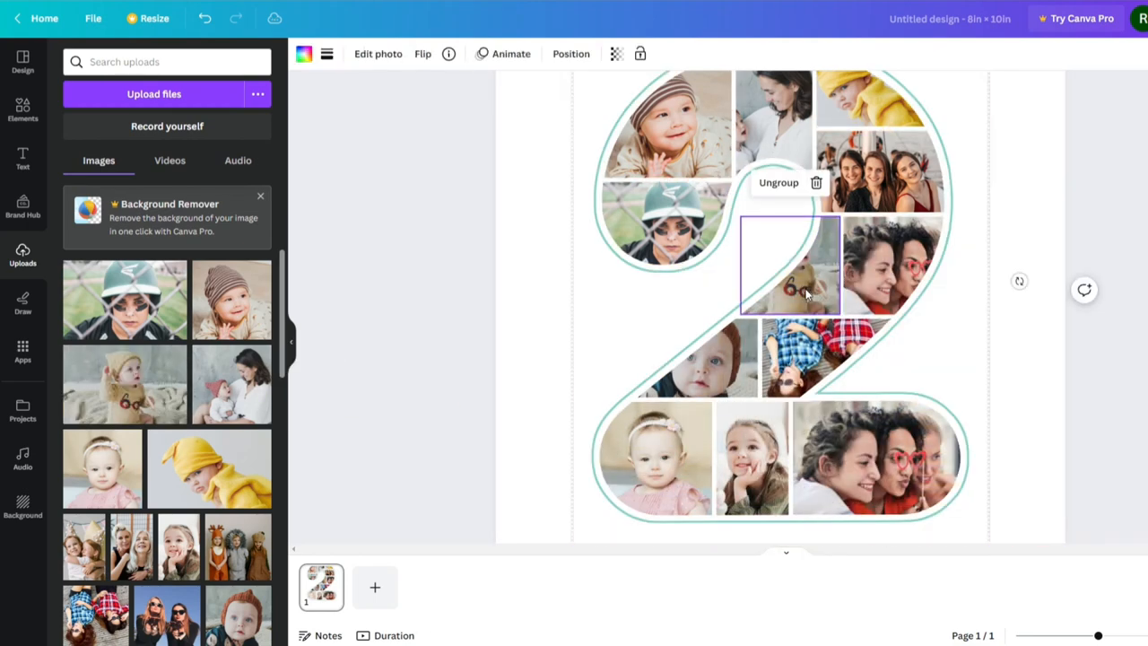
double_click(789, 265)
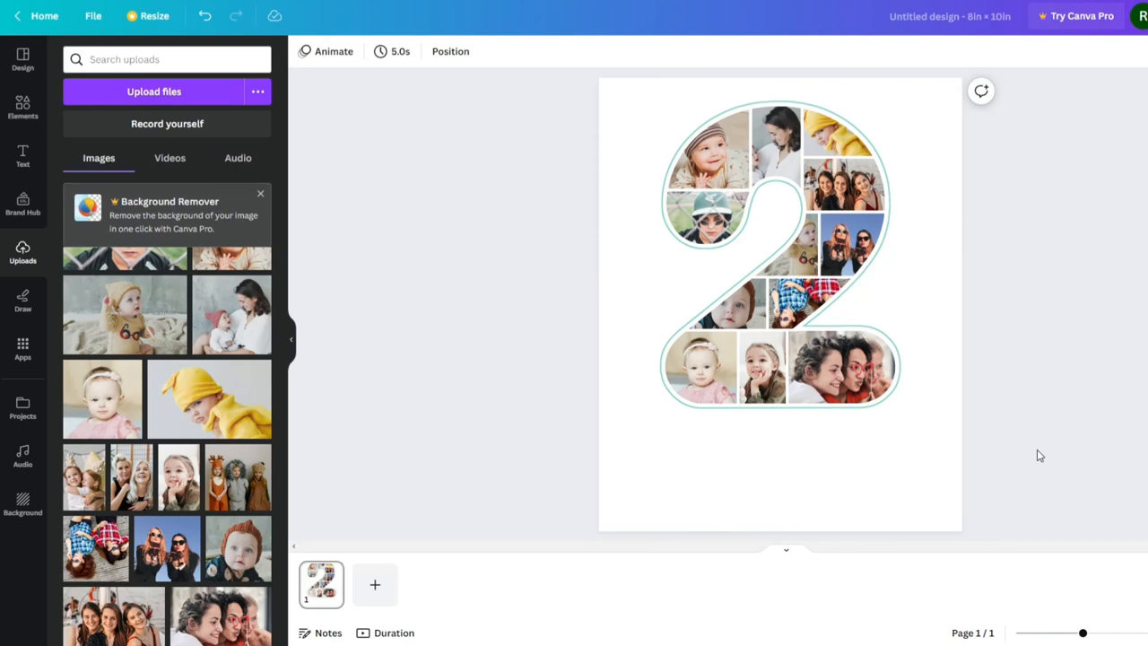
Step: Add a subheading text box below the 2 and start the 'Happy Birthday' greeting
click(875, 475)
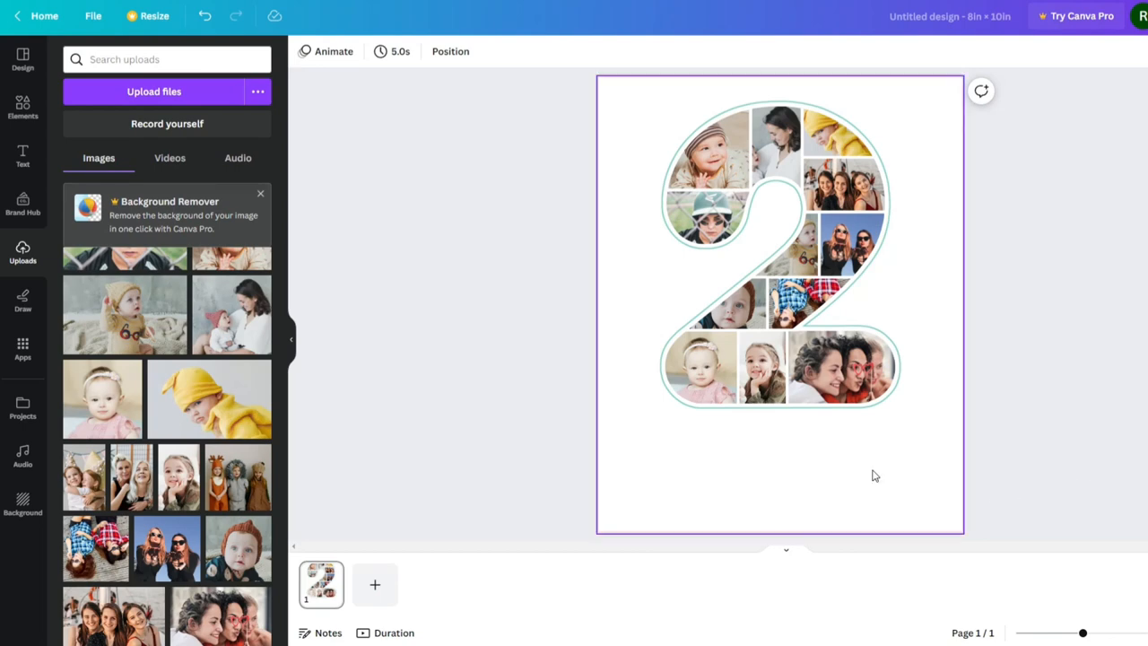
click(21, 154)
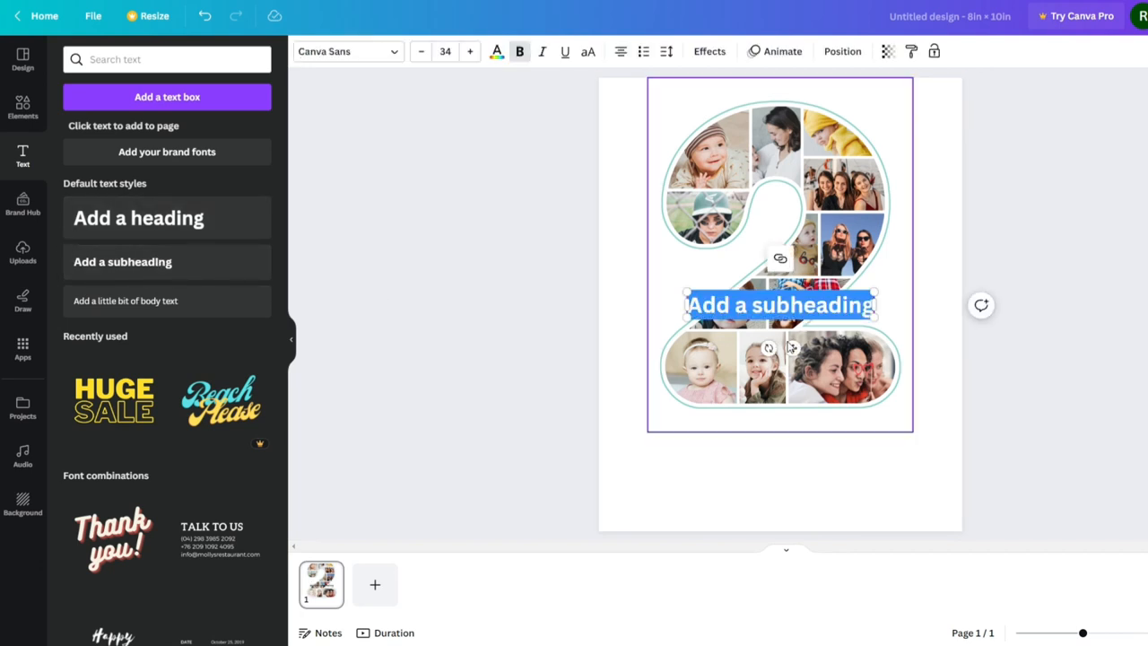
drag(779, 305, 779, 452)
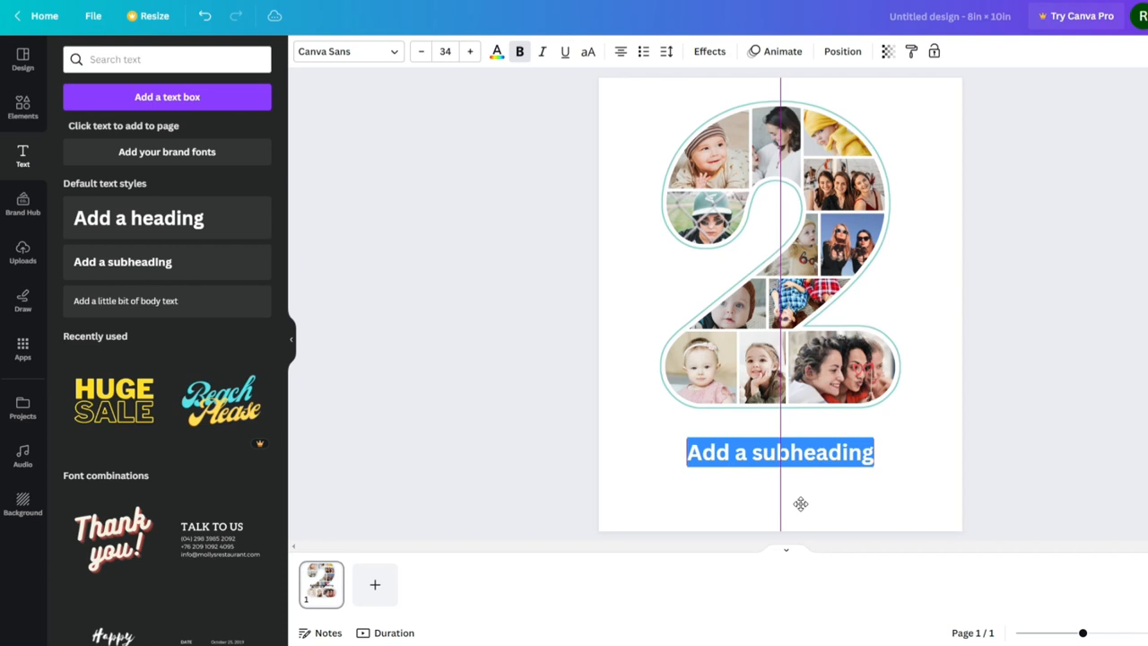
text(Happy Birthday Jessica)
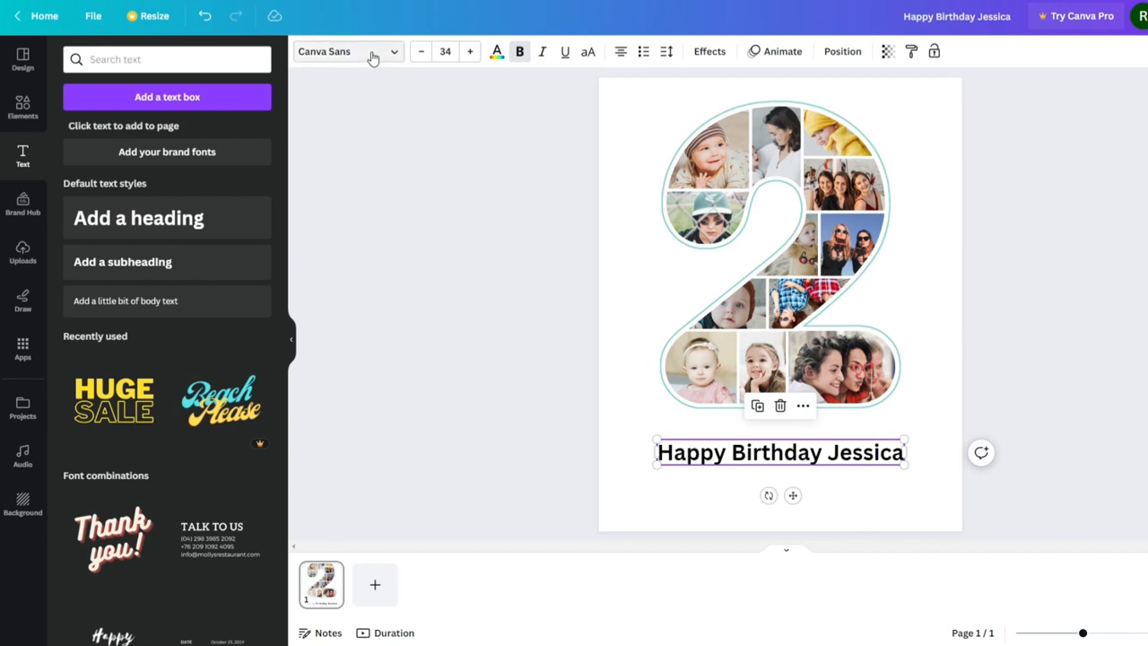
Step: Search the font list for 'Calligraphy' and apply a script font to the greeting
click(345, 50)
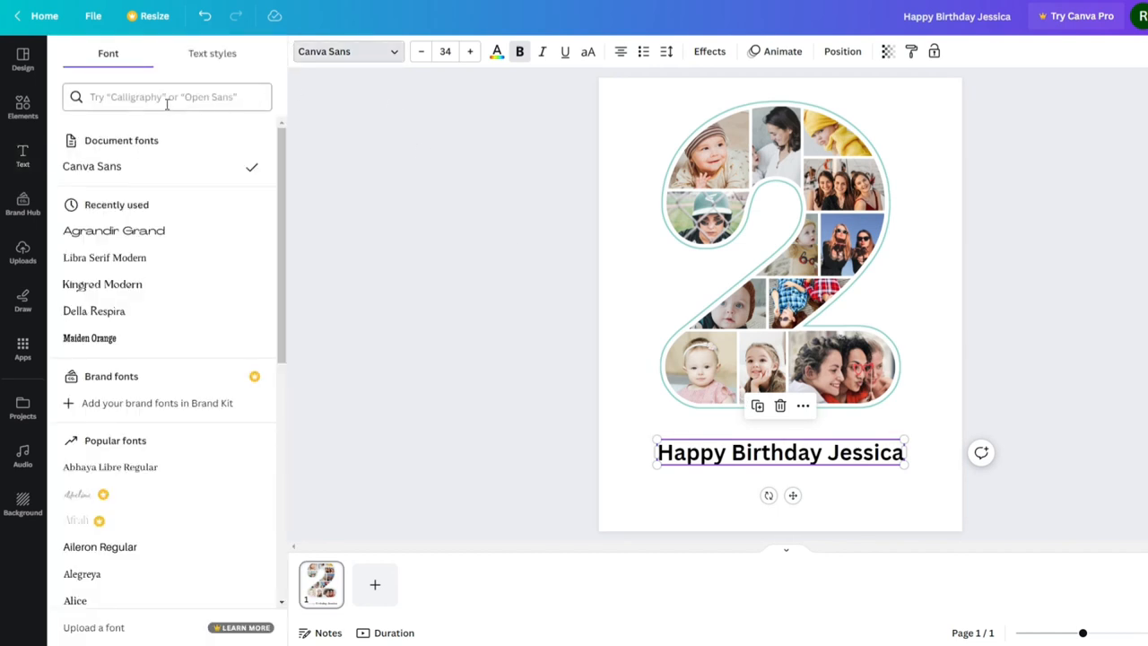
click(165, 97)
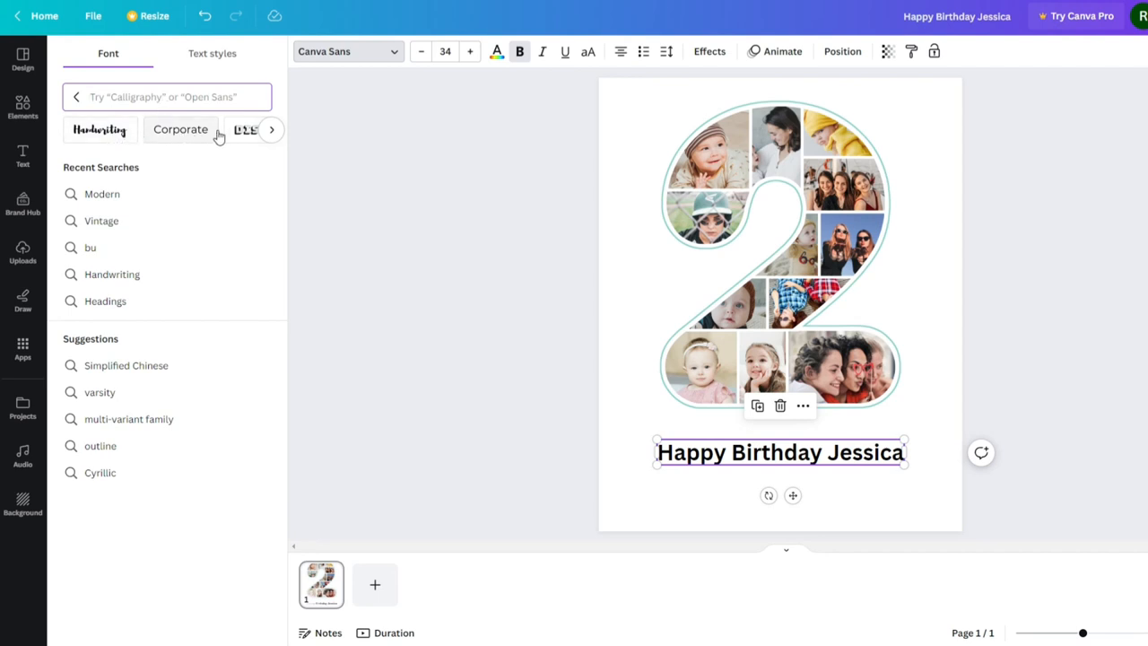
click(271, 129)
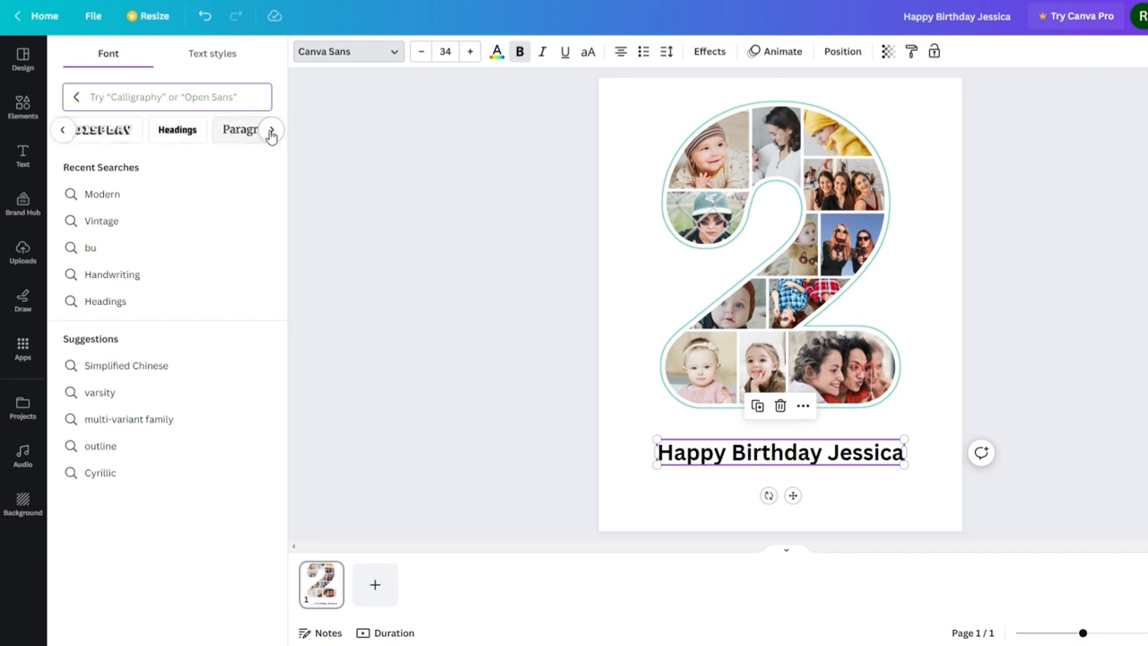
click(273, 129)
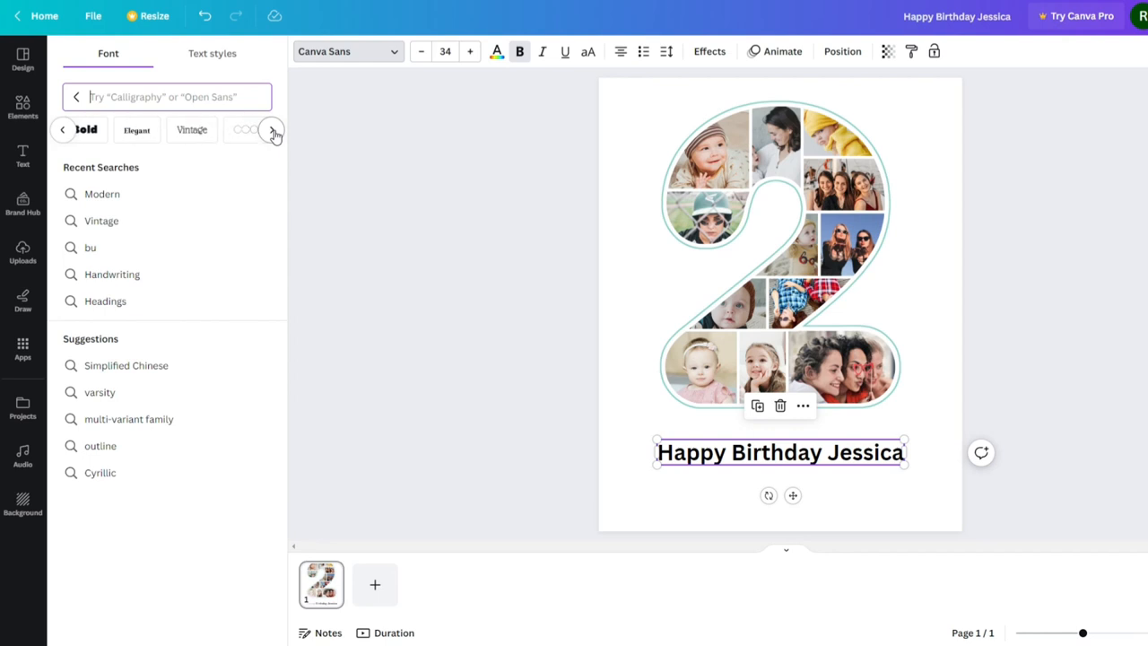
text(Calligraphy)
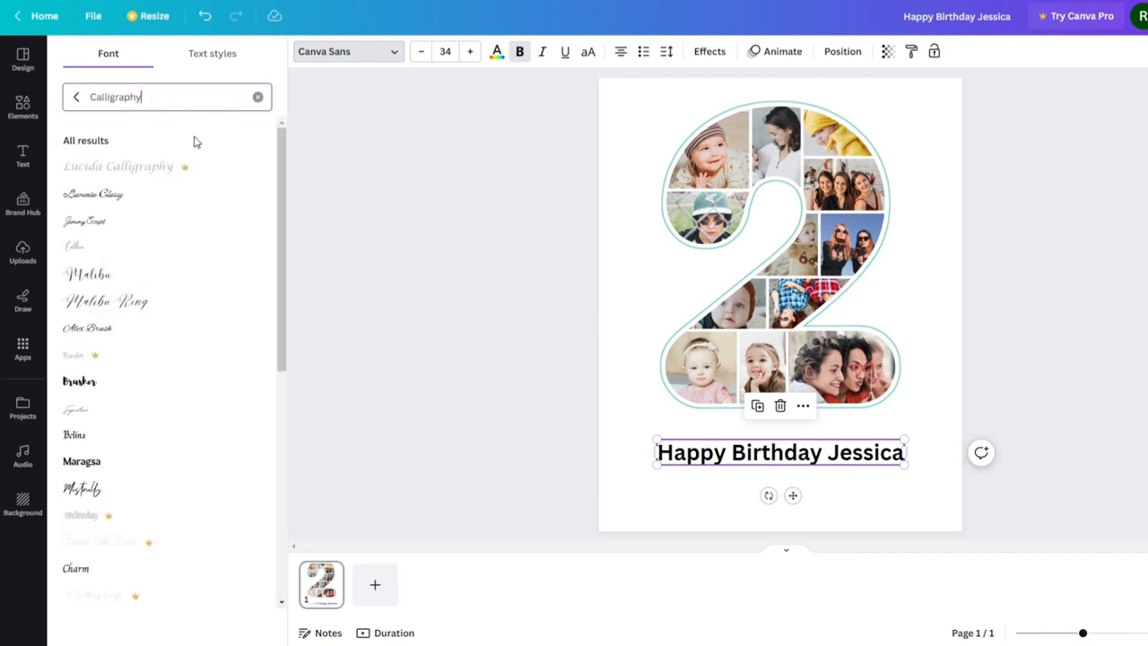
click(86, 275)
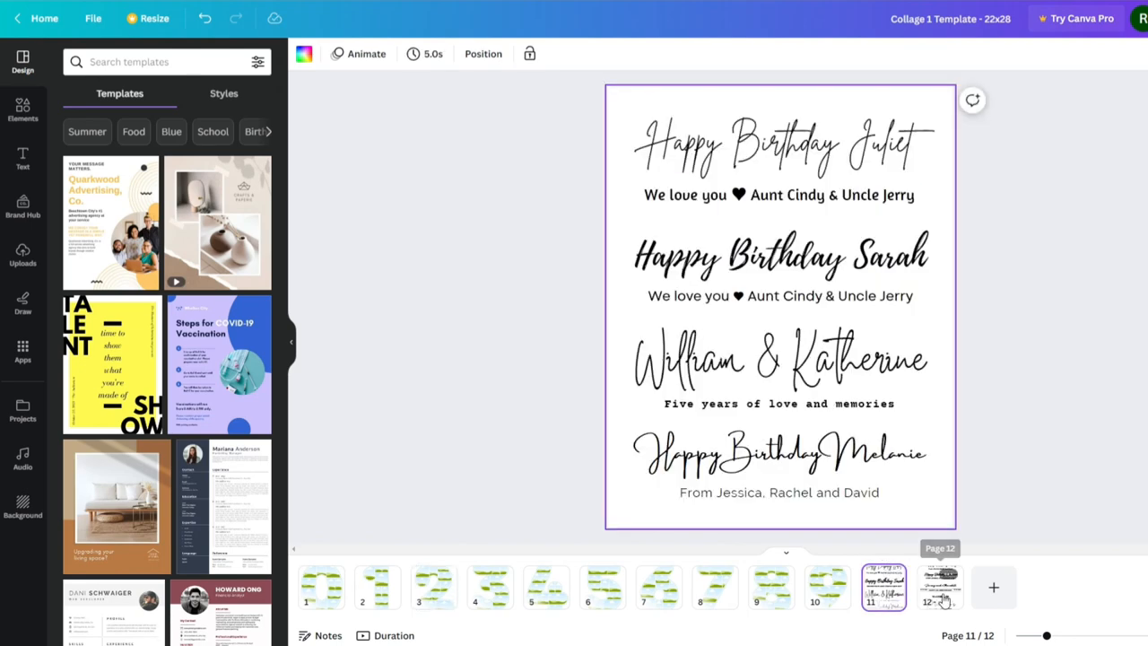
Step: Select the script birthday line and the small 'We love you' line on the text-sample page to copy into the collage
click(940, 588)
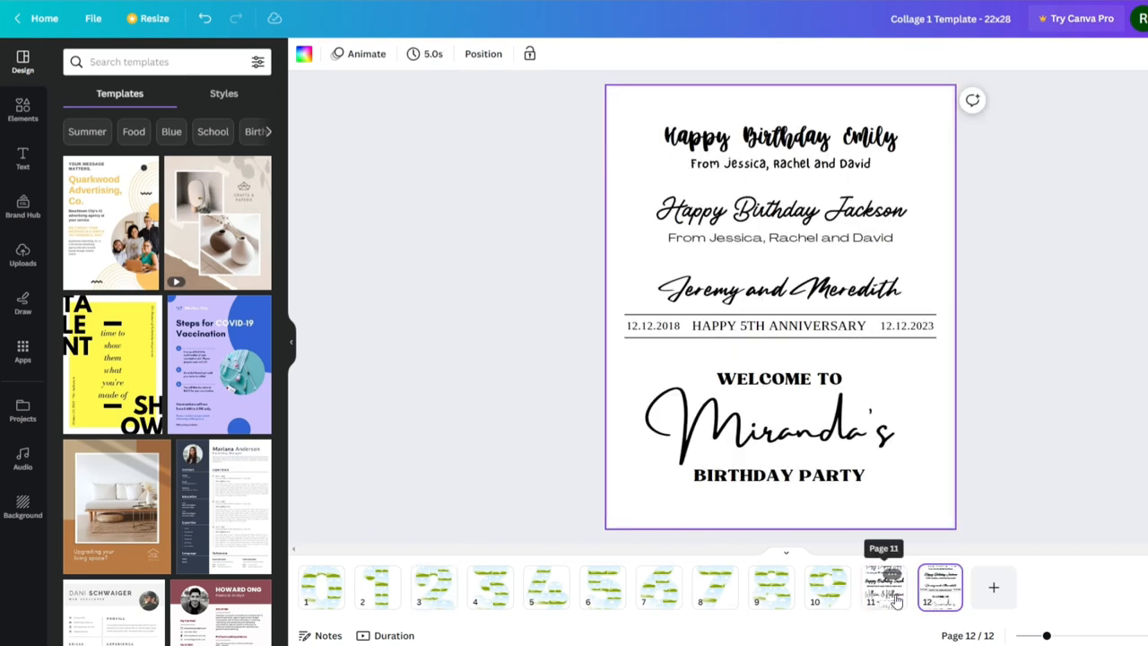
click(882, 588)
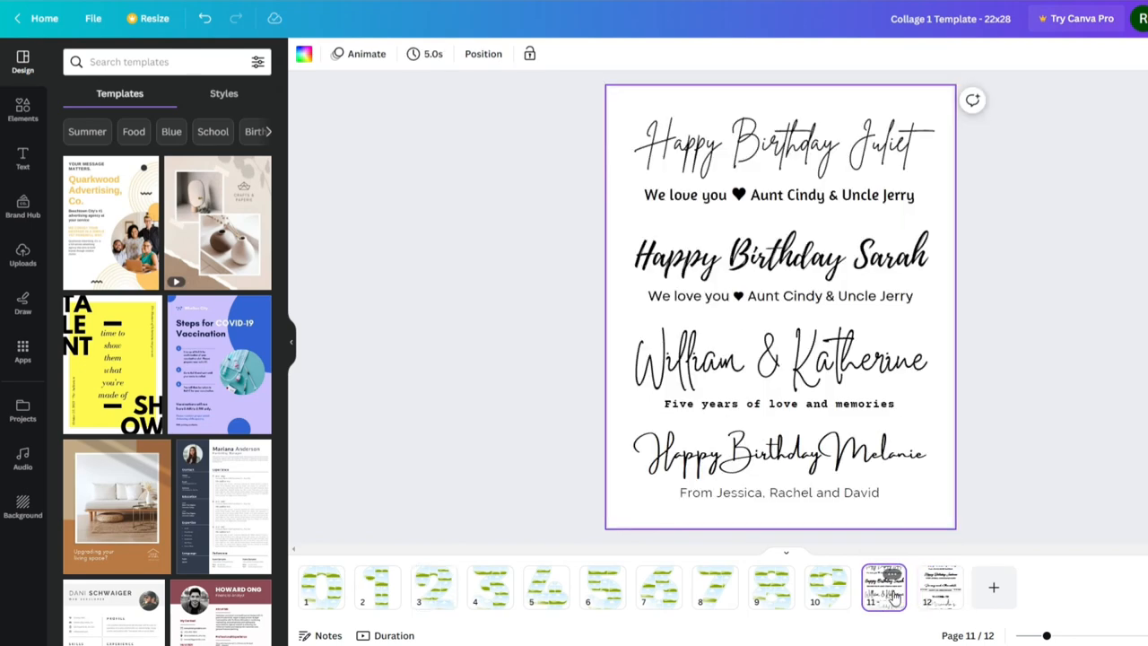
click(779, 144)
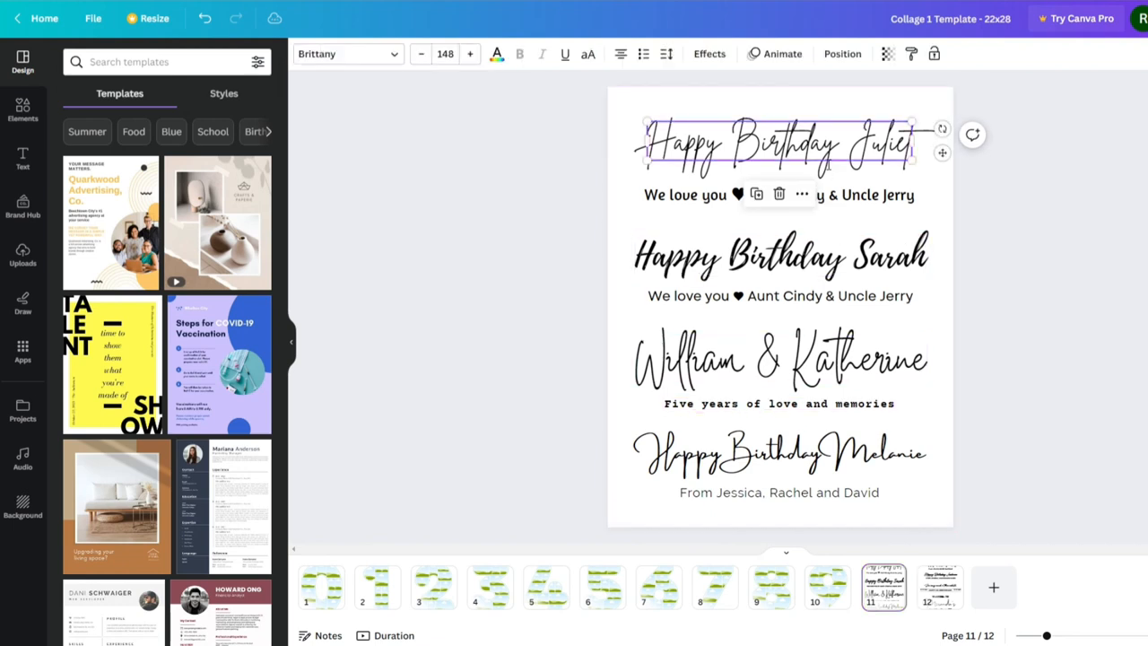
click(779, 194)
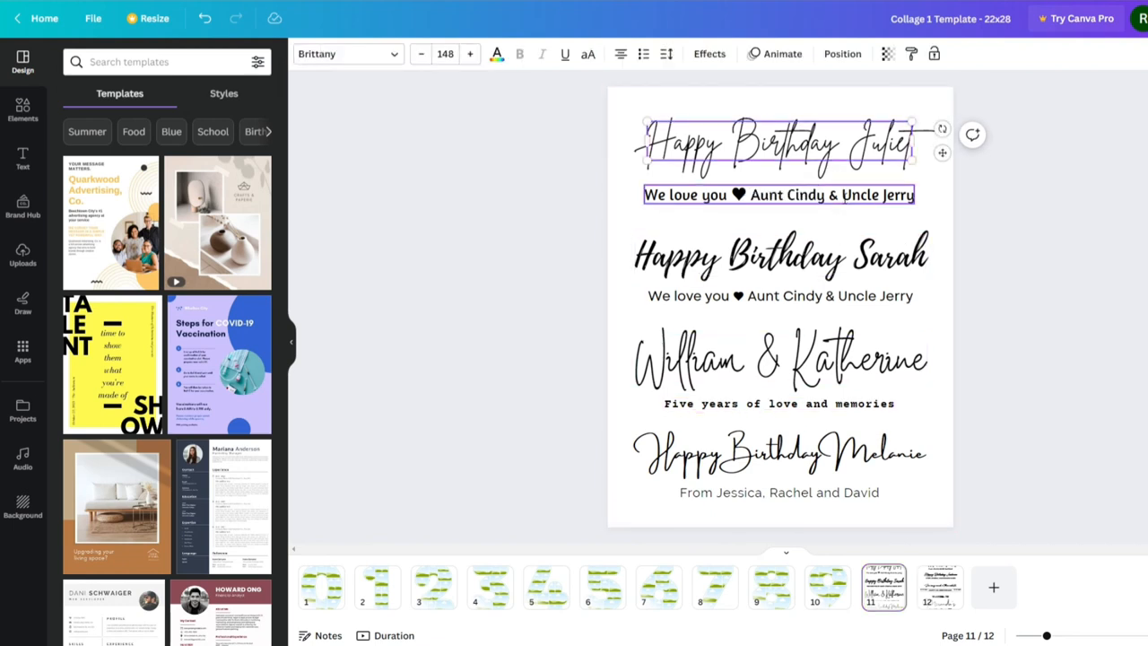
click(779, 194)
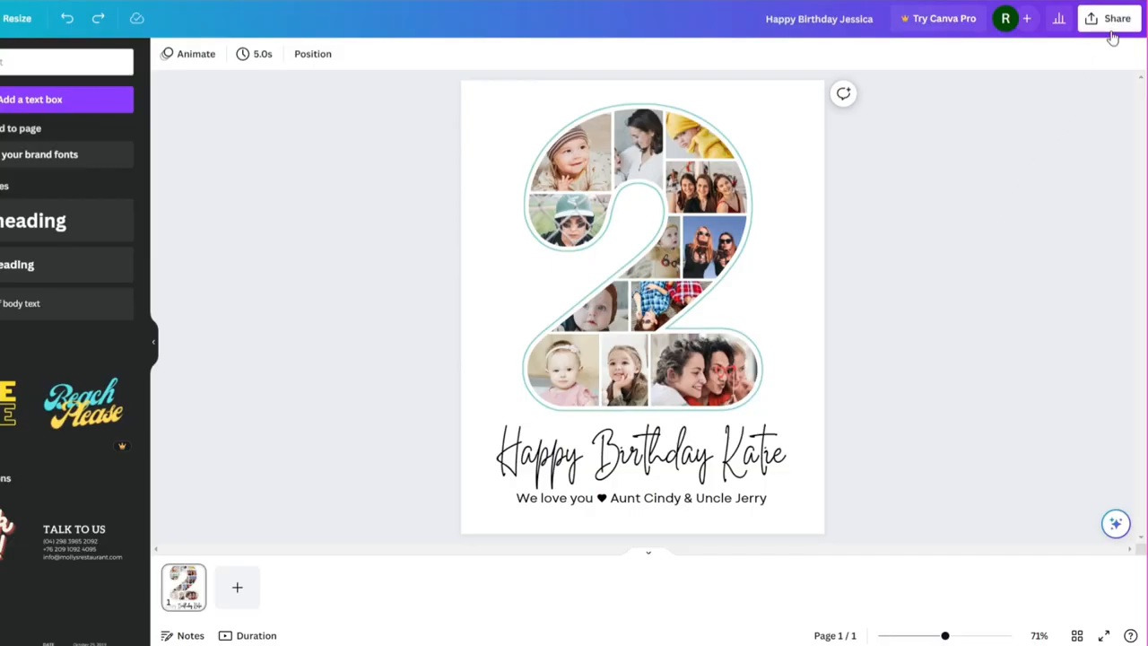
Step: Download the finished collage as a PDF Print file from Share > Download
click(1116, 18)
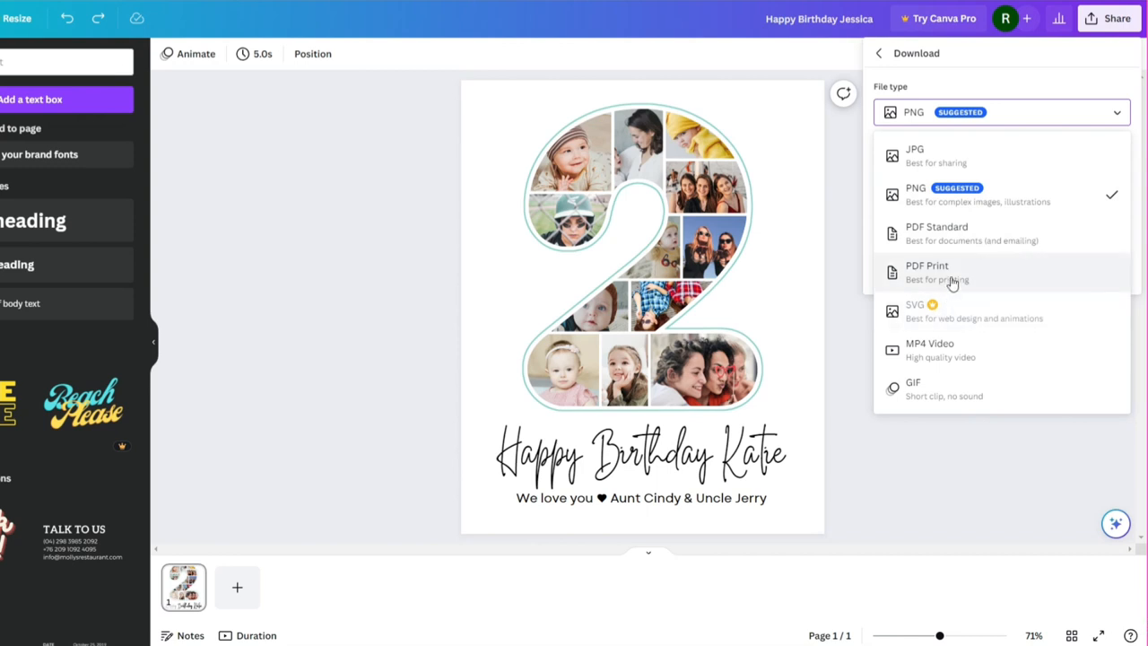
click(926, 272)
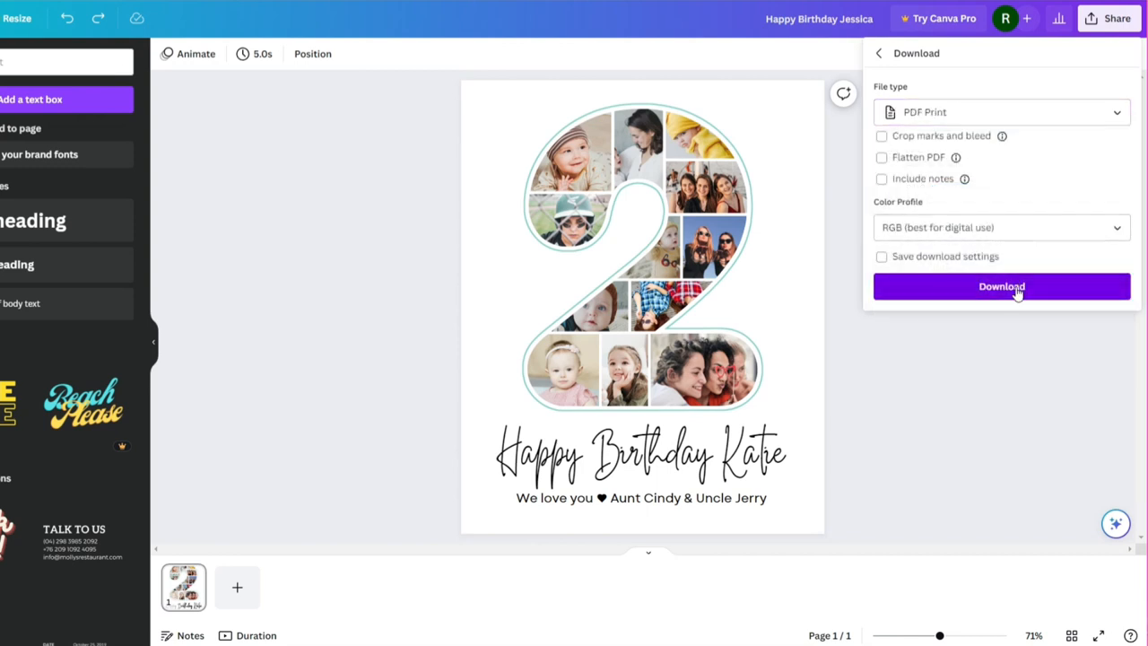
click(1001, 287)
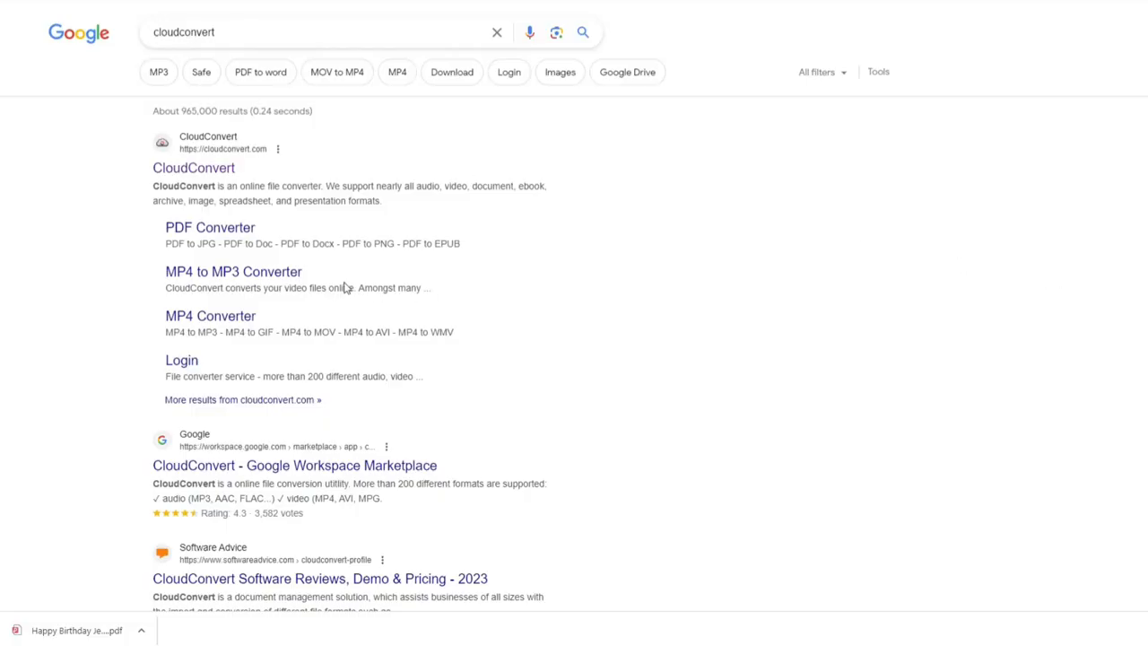
Step: On cloudconvert.com, set the conversion from PDF to PNG
click(193, 168)
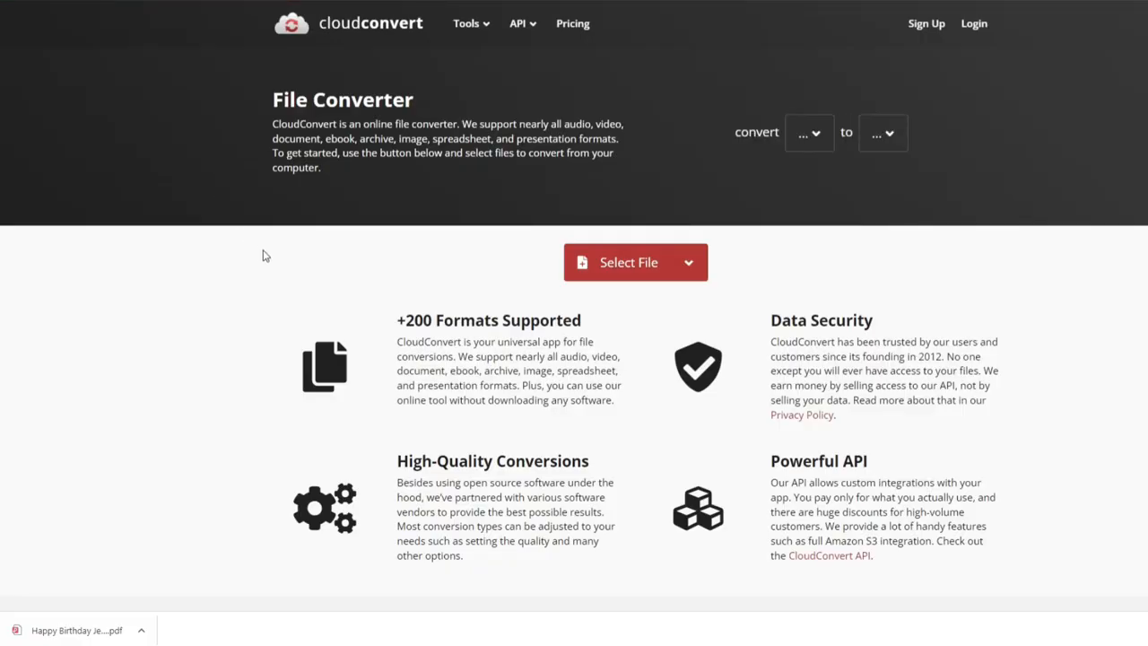
click(807, 132)
text(png)
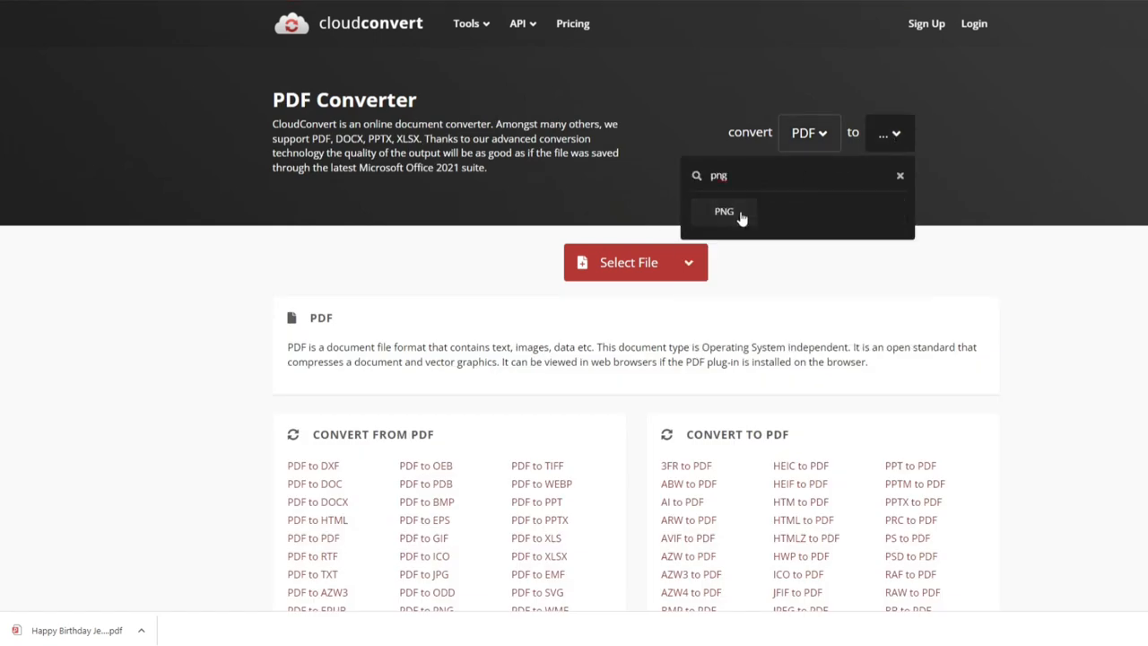
click(725, 211)
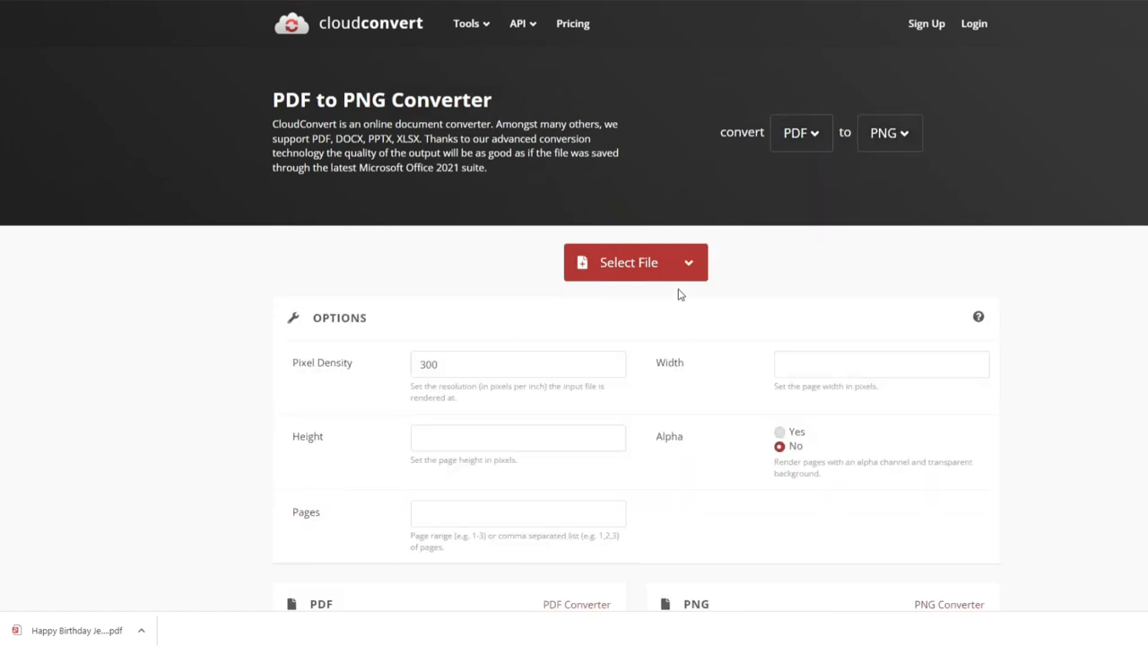
mouse_move(635, 262)
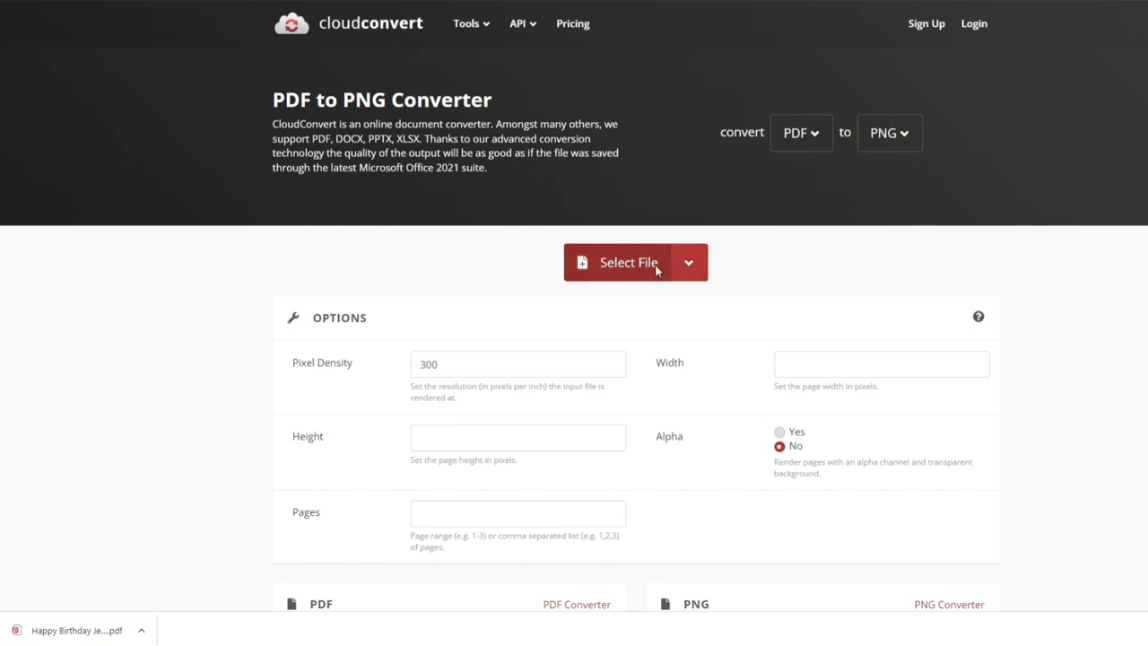
Step: Upload the downloaded birthday PDF and convert it, revealing the PNG collage preview
click(627, 262)
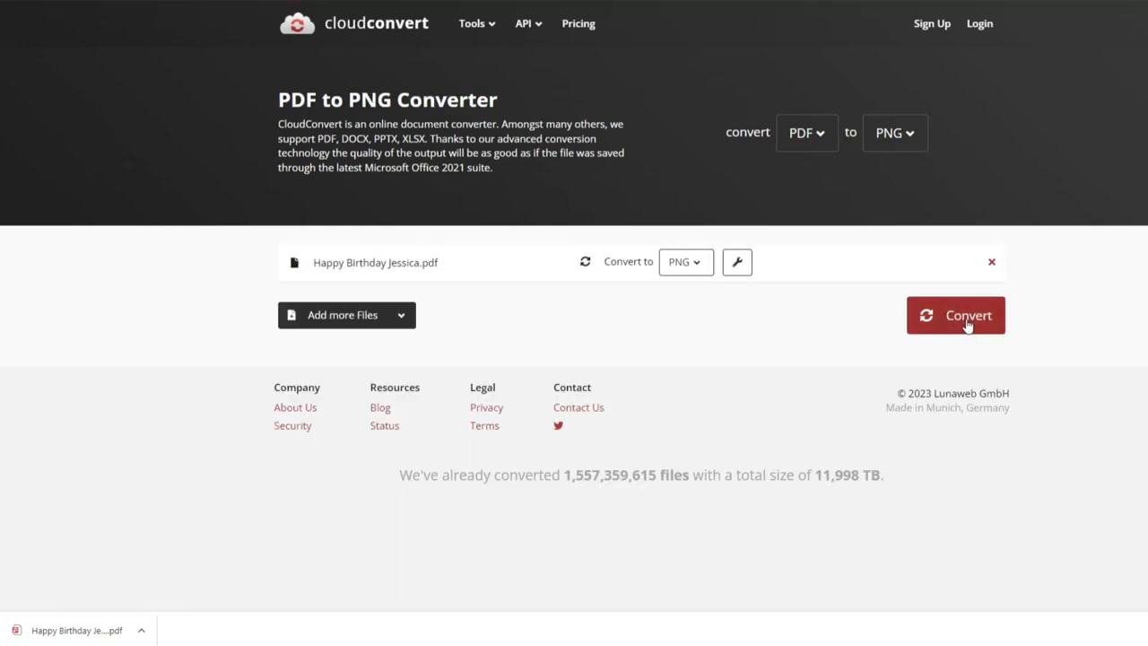
click(954, 315)
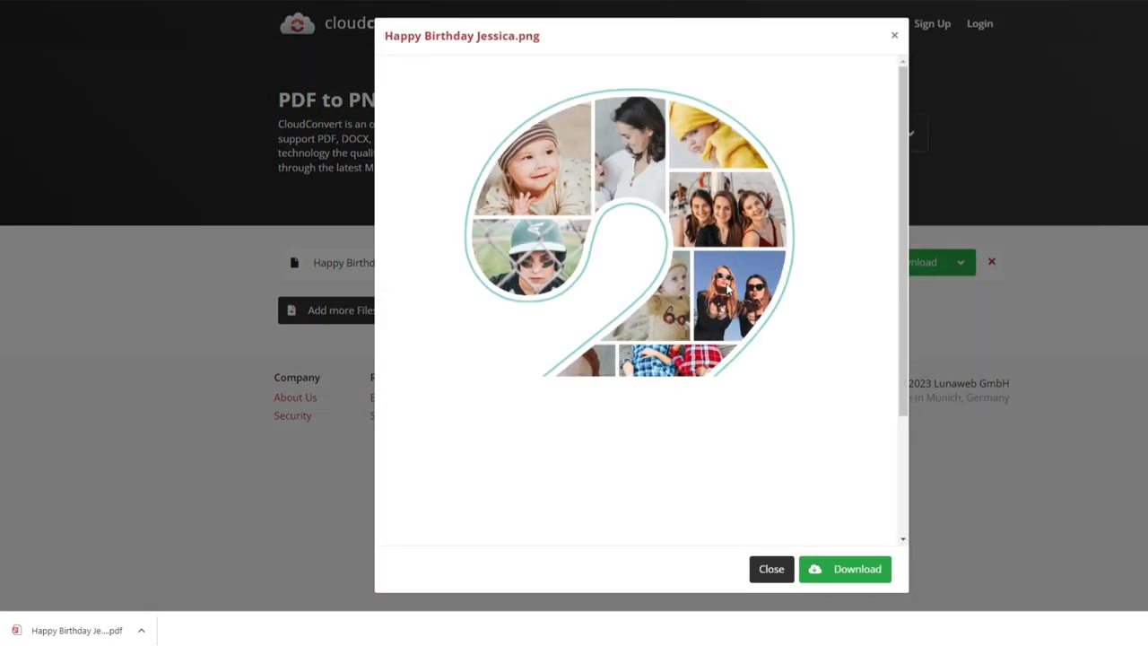
scroll(down, 3)
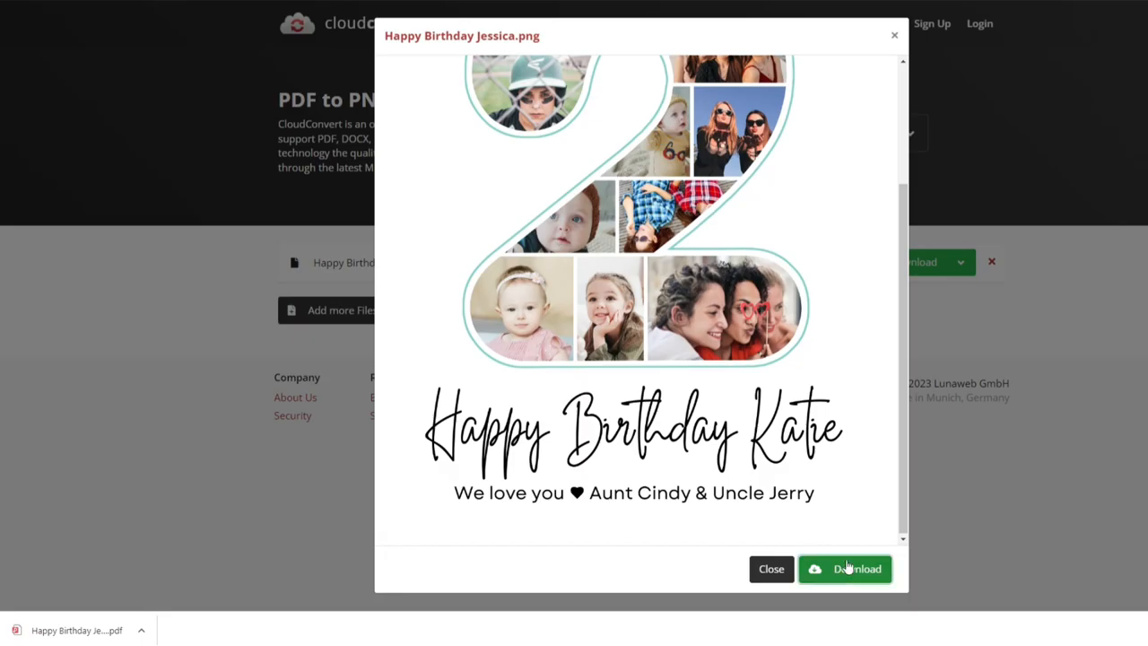